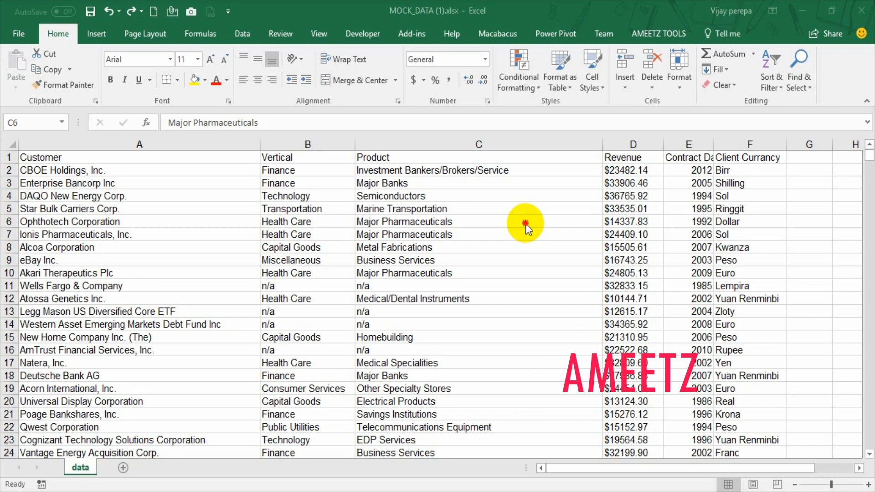
# Convert the customer data A1:F1001 into a table with headers and start renaming it 'MySalesData'.
pyautogui.click(525, 222)
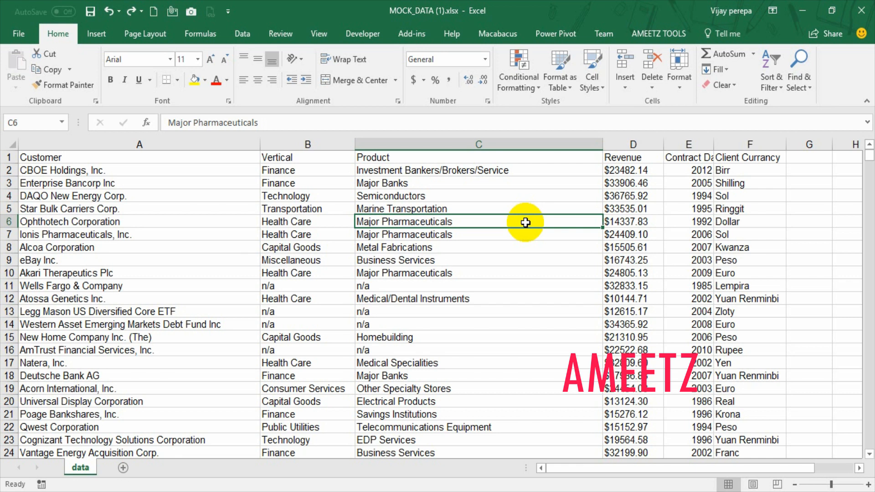
pyautogui.click(559, 68)
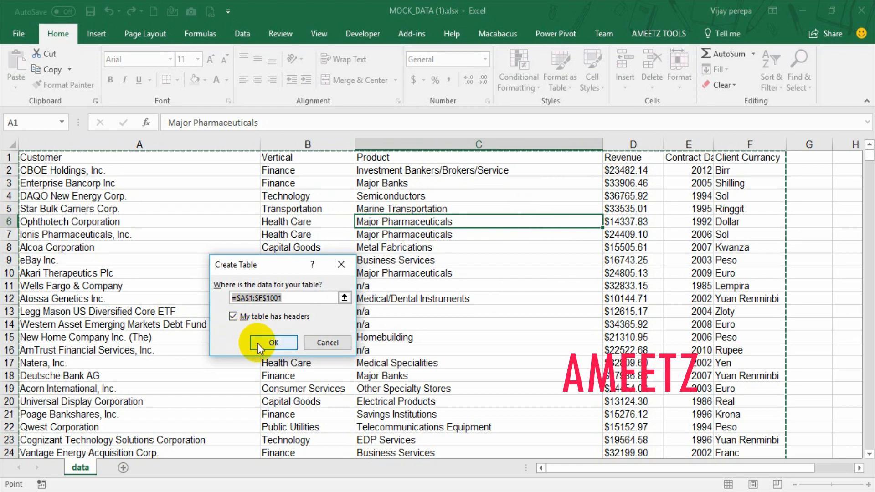
pyautogui.click(273, 343)
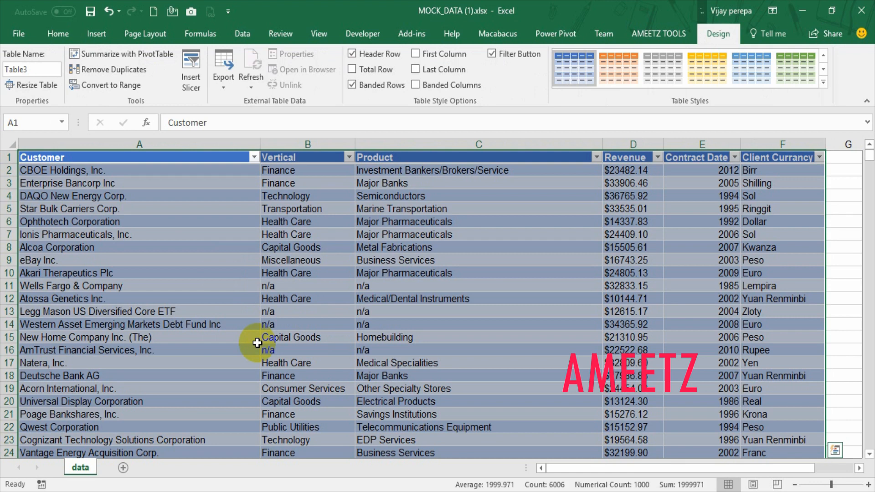
pyautogui.click(31, 69)
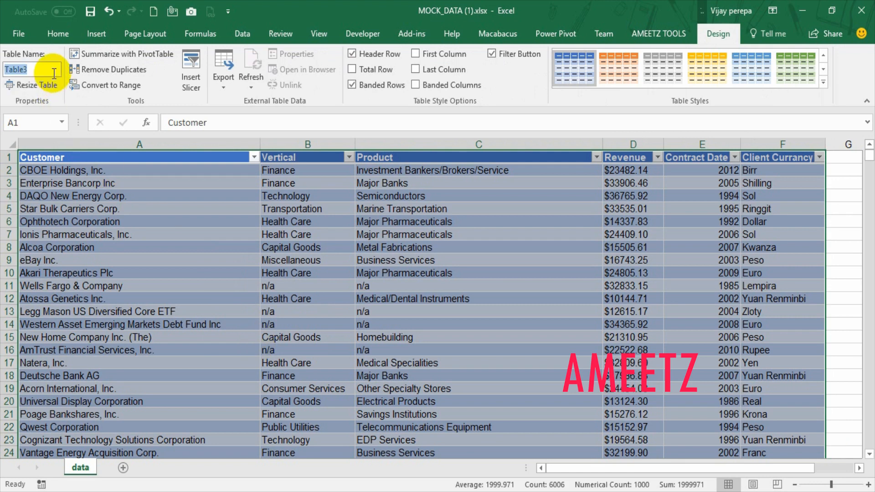
pyautogui.write('MySa')
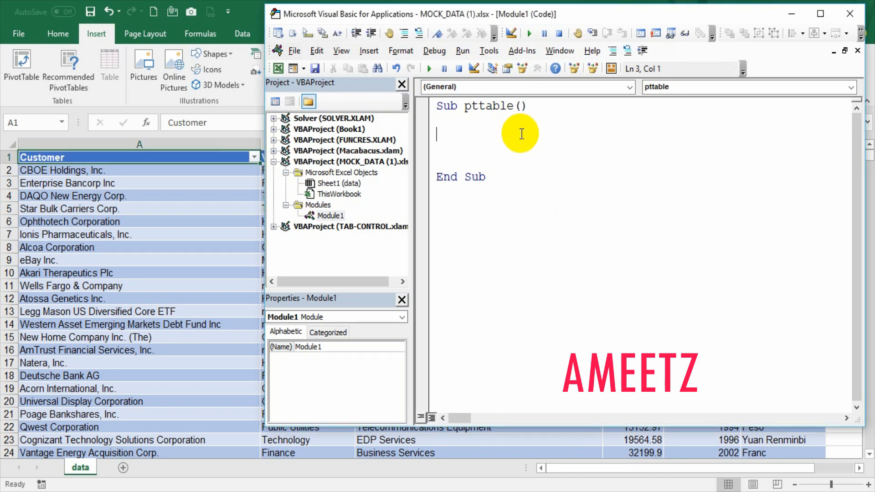
# Declare pc As PivotCache in the pttable macro.
pyautogui.write('Dim')
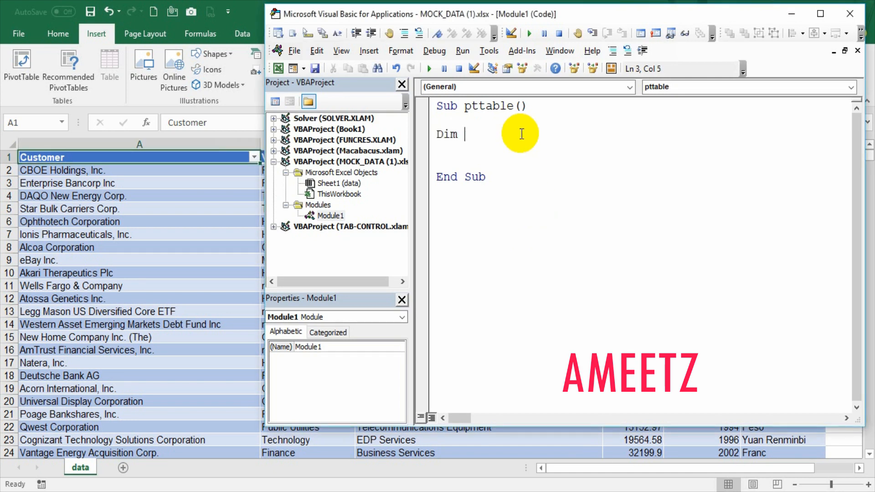
pyautogui.write('pc as pivotCache')
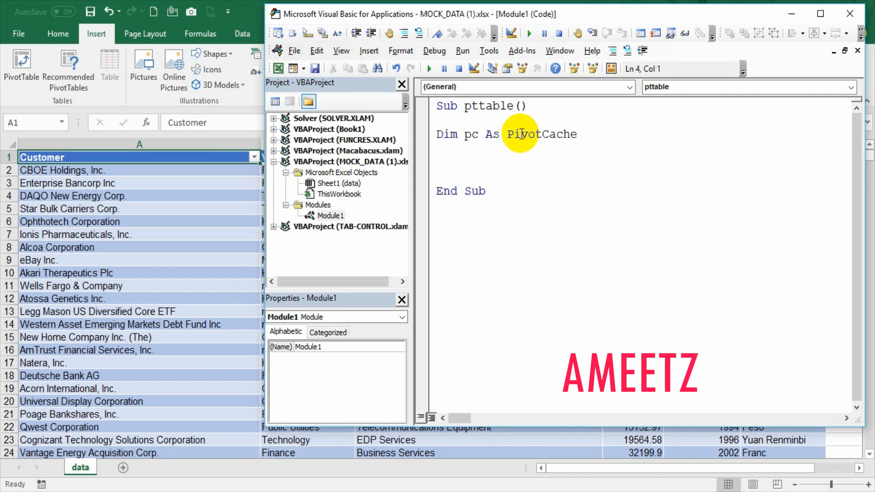
pyautogui.press('enter')
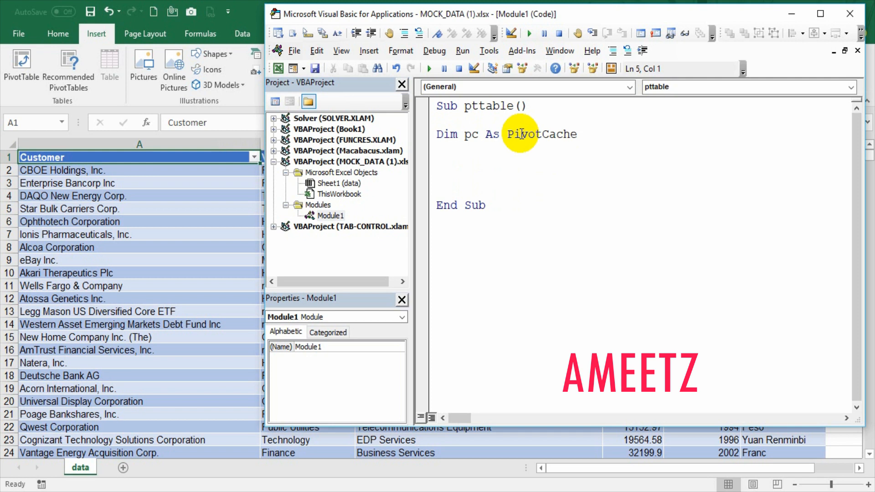
pyautogui.click(437, 162)
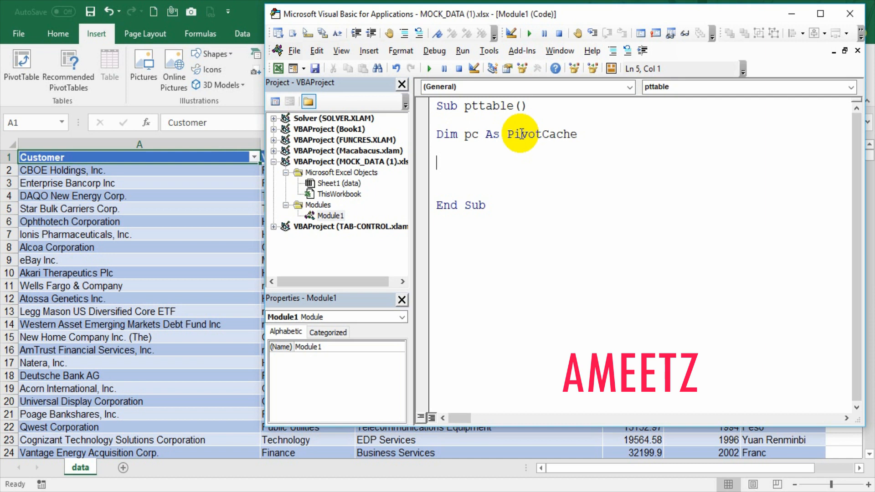
# Begin Set pc = ThisWorkbook.PivotCaches.Create with the SourceType argument.
pyautogui.write('set')
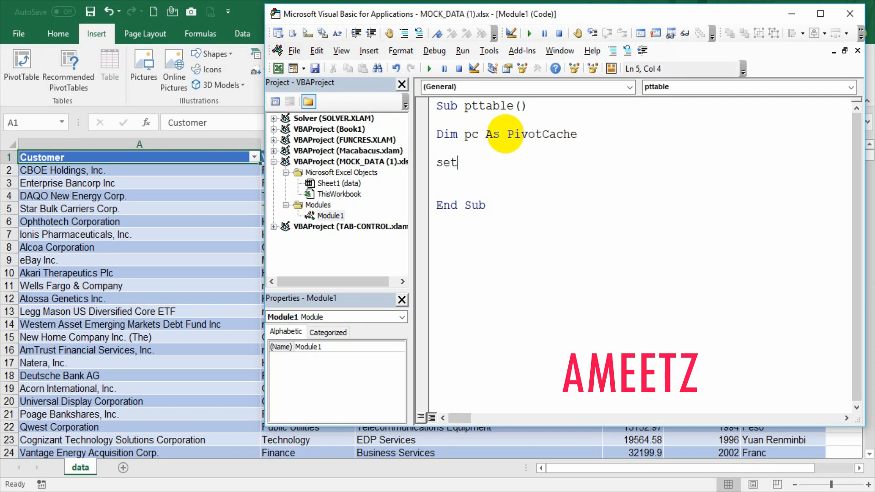
pyautogui.write('pc =')
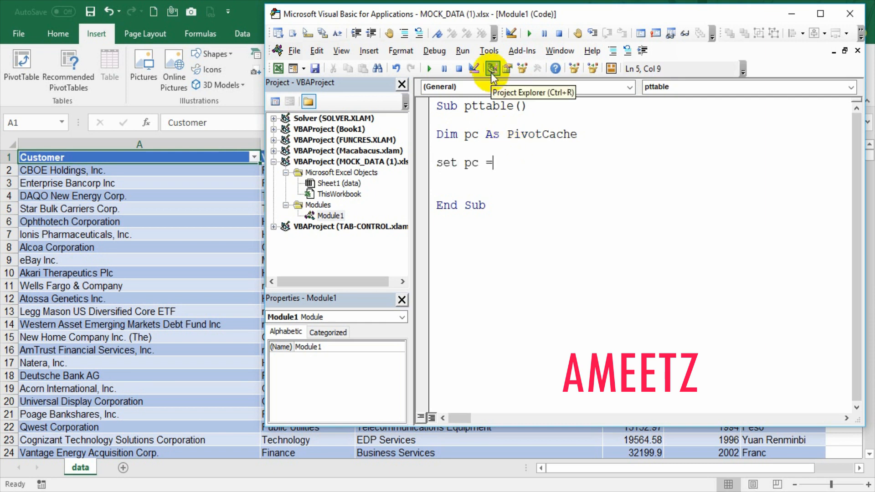
pyautogui.write('thie')
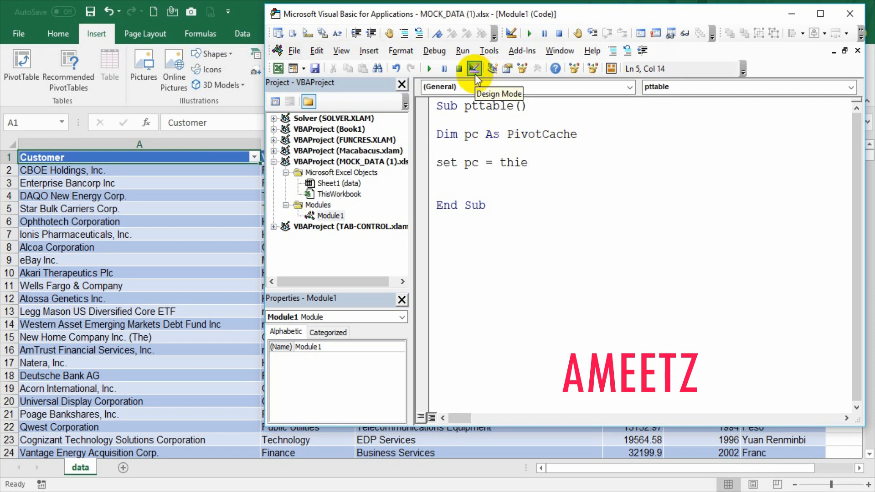
pyautogui.write('sworkbook.')
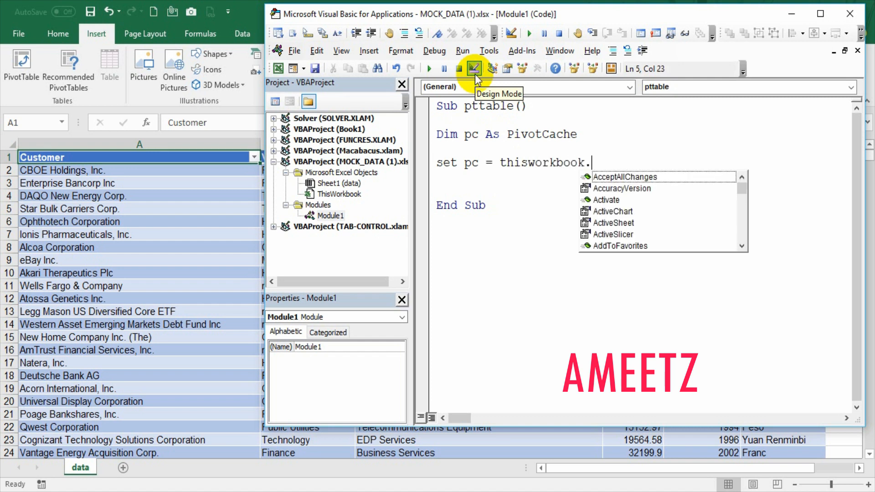
pyautogui.write('PivotCaches')
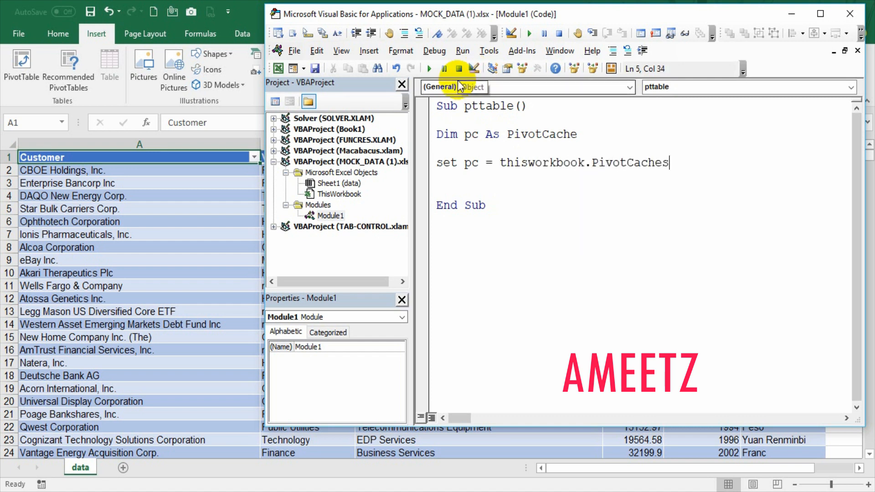
pyautogui.write('.create')
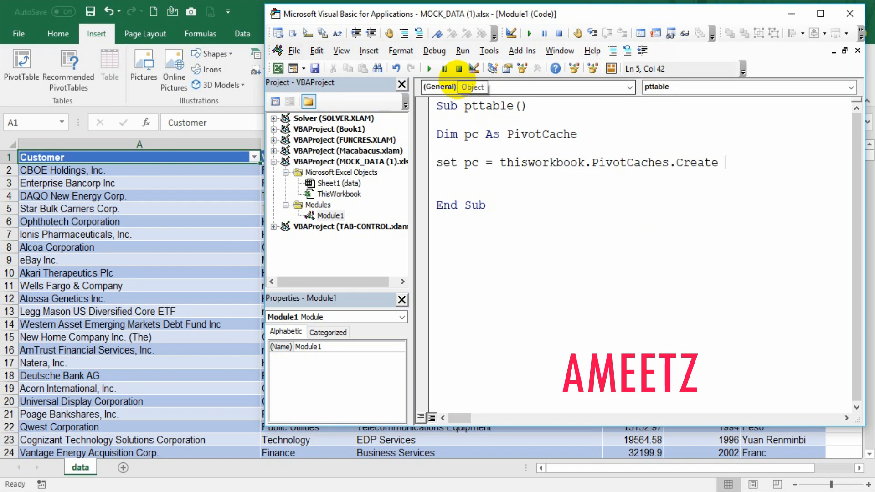
pyautogui.write('(')
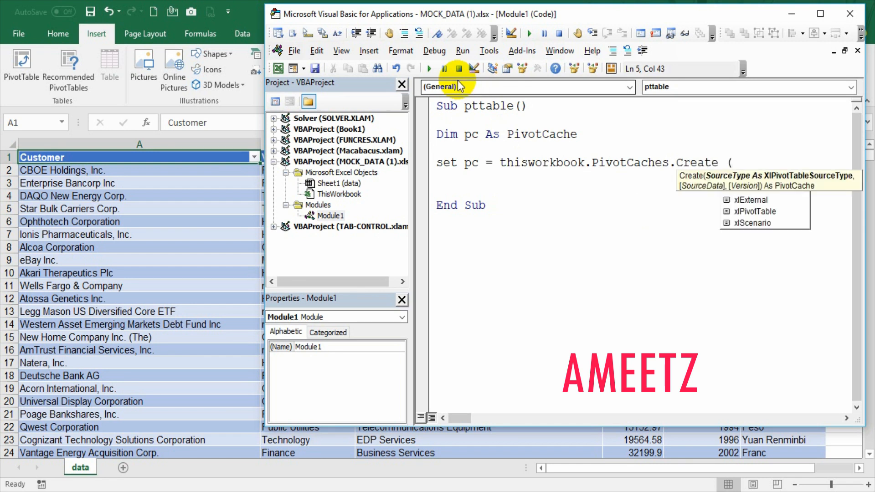
pyautogui.write('so')
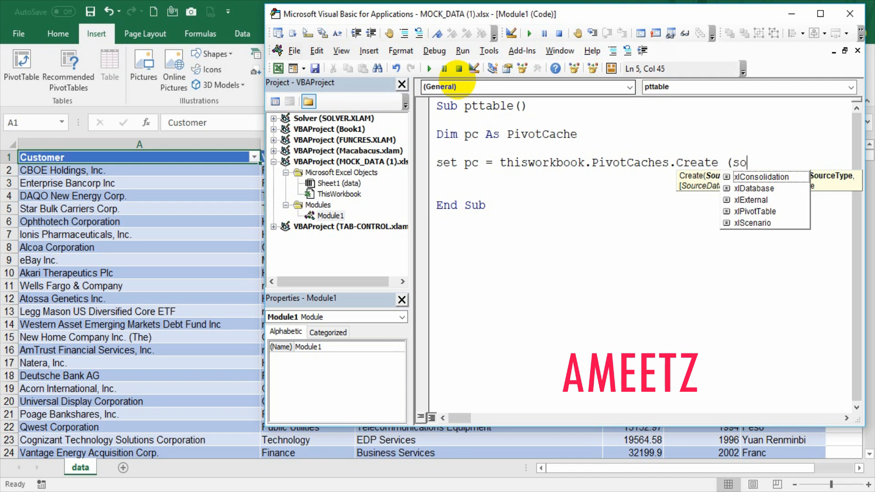
pyautogui.write('urcety')
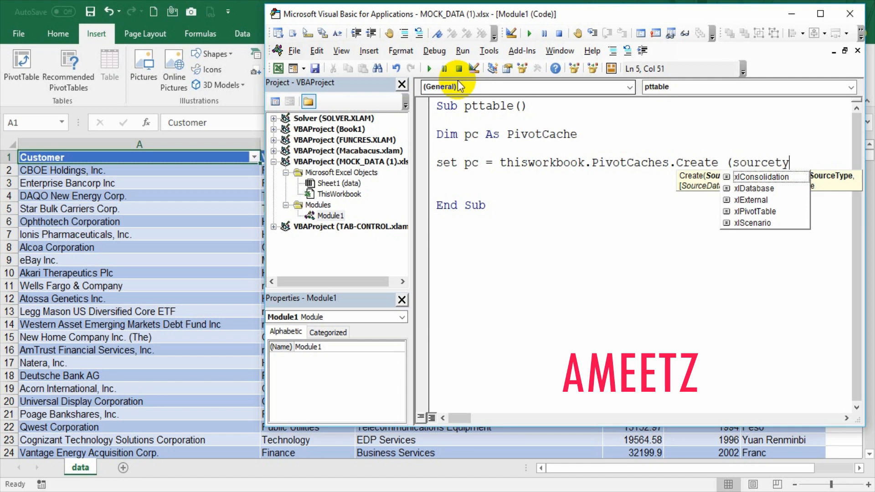
pyautogui.write('ye')
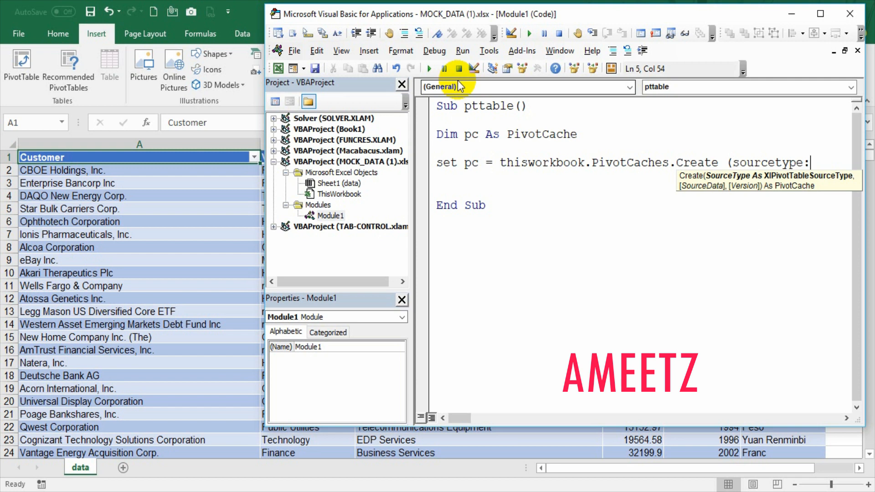
pyautogui.write(':')
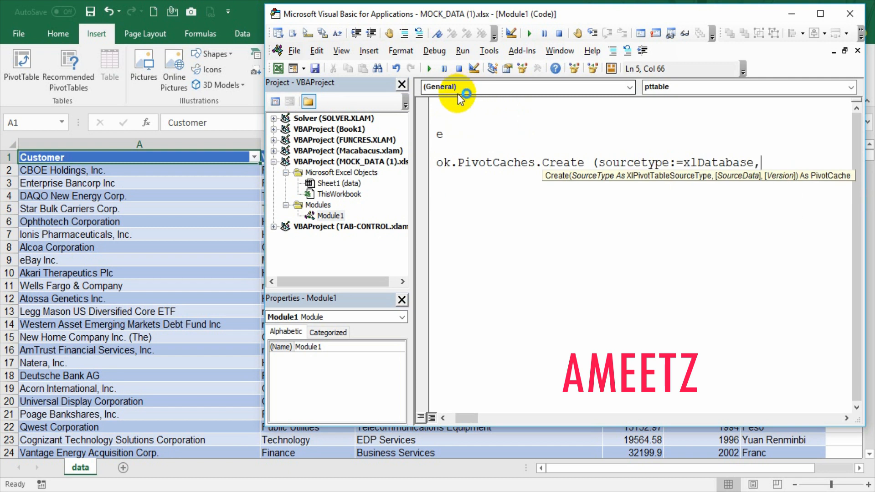
# Pass SourceData "MySalesData" to PivotCaches.Create so the cache reads the sales table.
pyautogui.write('source')
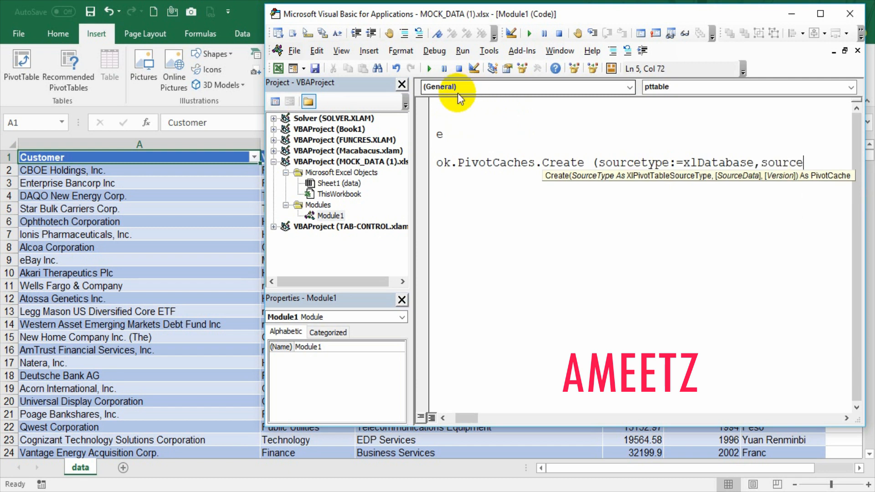
pyautogui.write('date')
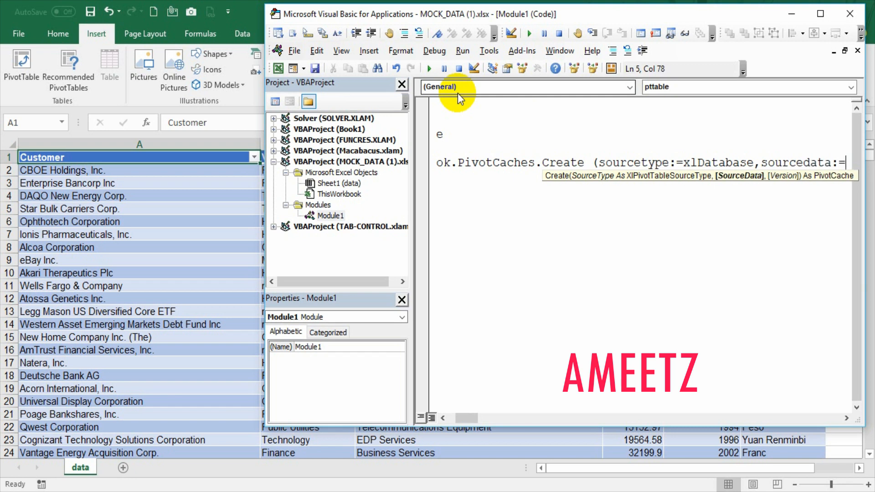
pyautogui.write('"')
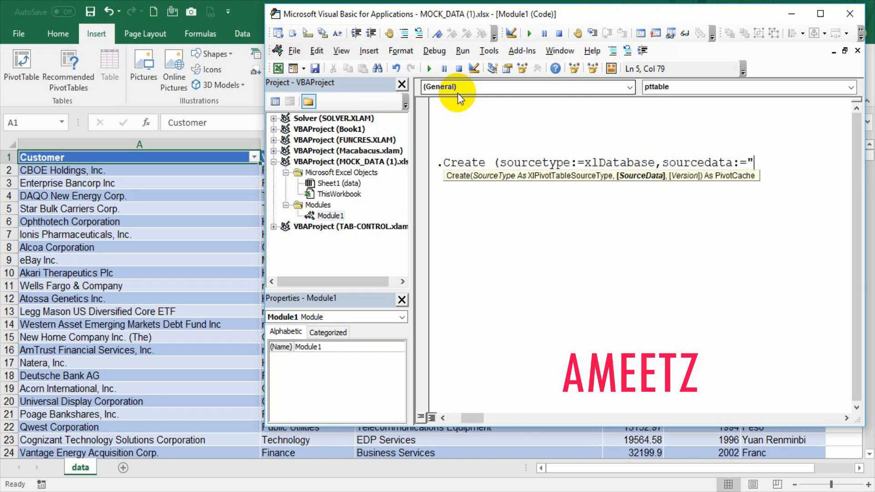
pyautogui.write('Mysalesdata')
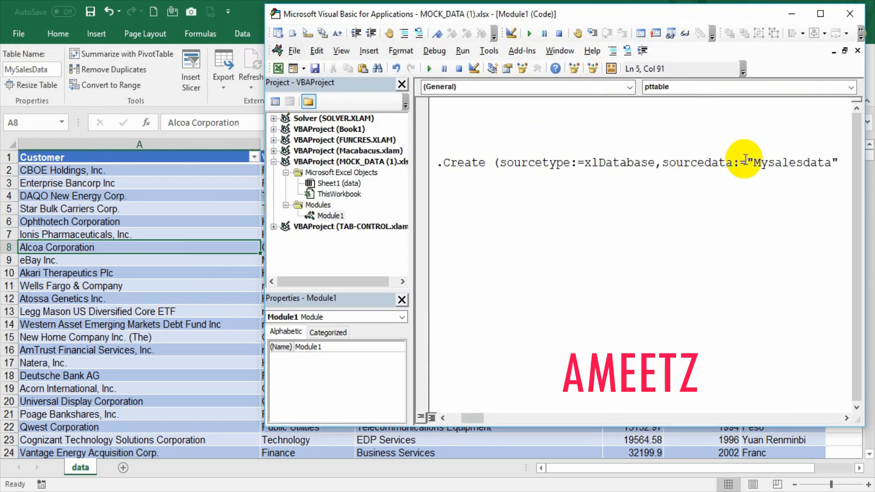
pyautogui.doubleClick(793, 162)
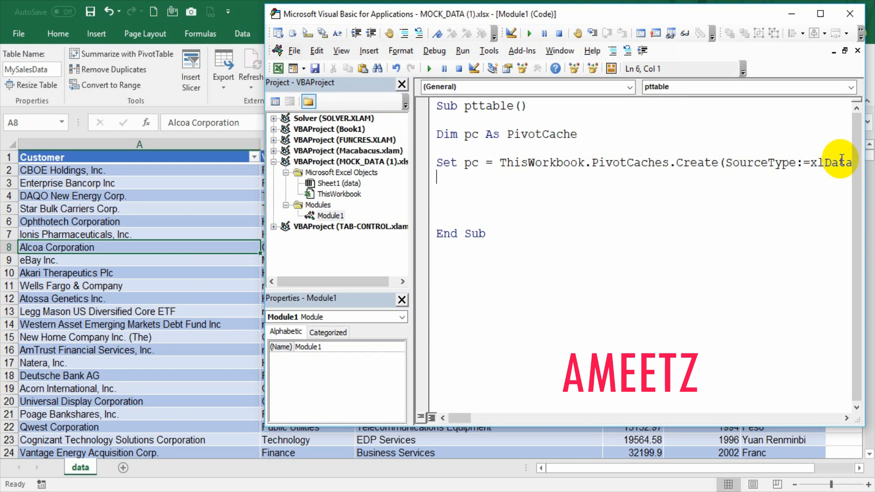
# Add Worksheets.Add and Range("a3").Select lines to the macro.
pyautogui.write('WO')
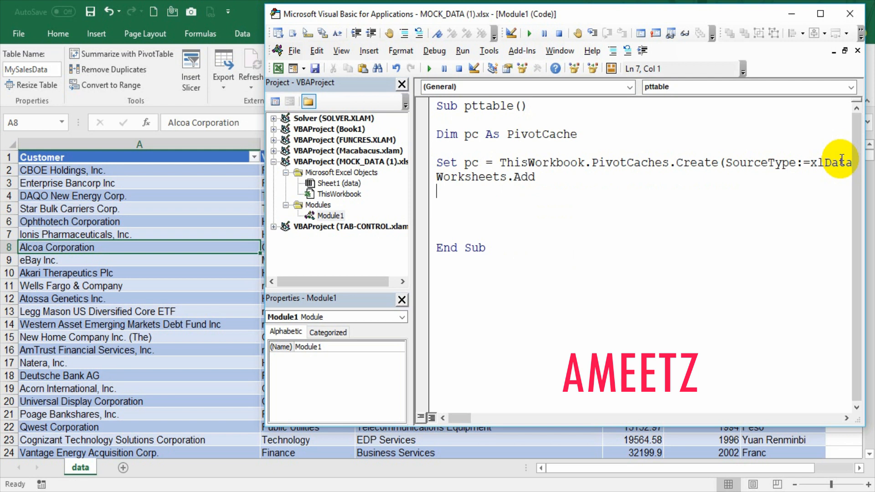
pyautogui.write('rae')
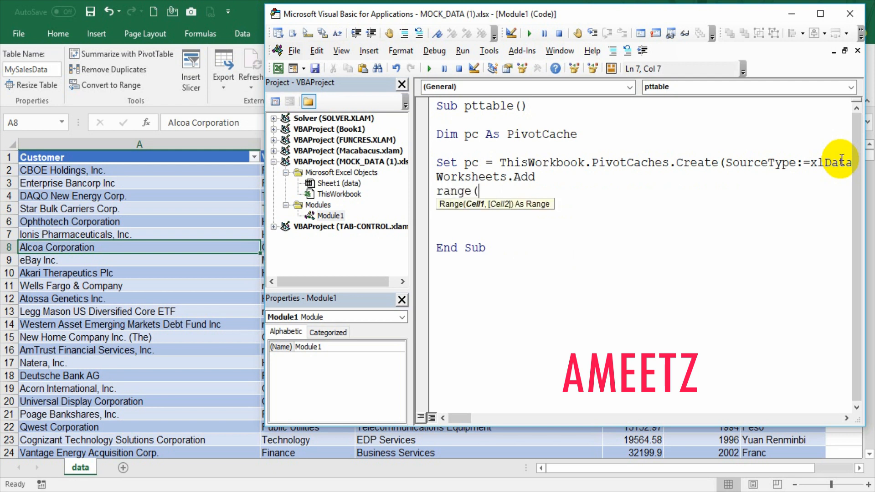
pyautogui.write('"a3")')
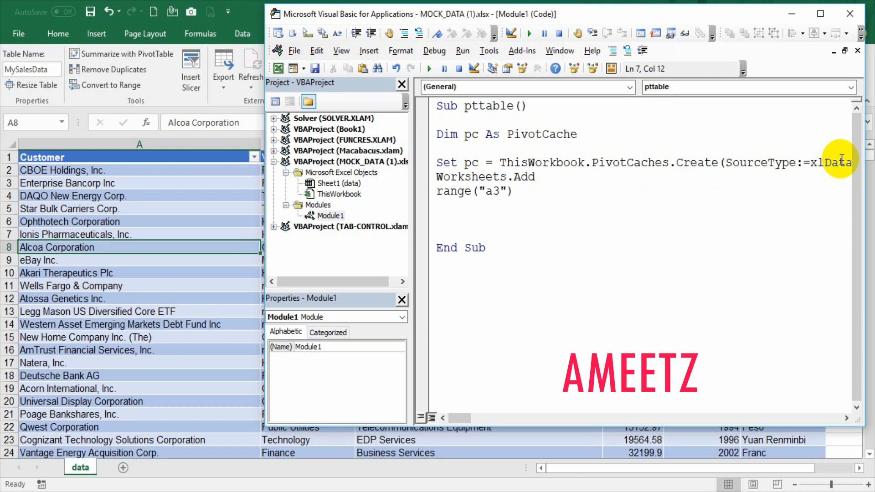
pyautogui.write('.Select')
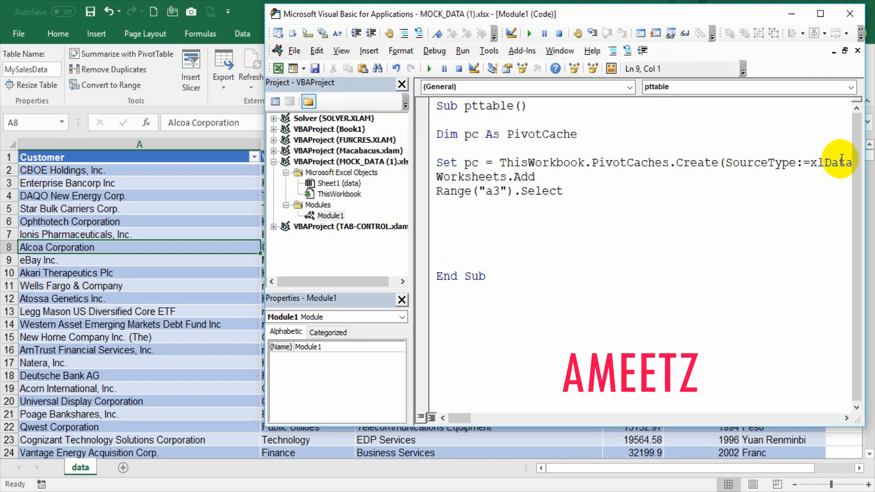
pyautogui.moveTo(862, 75)
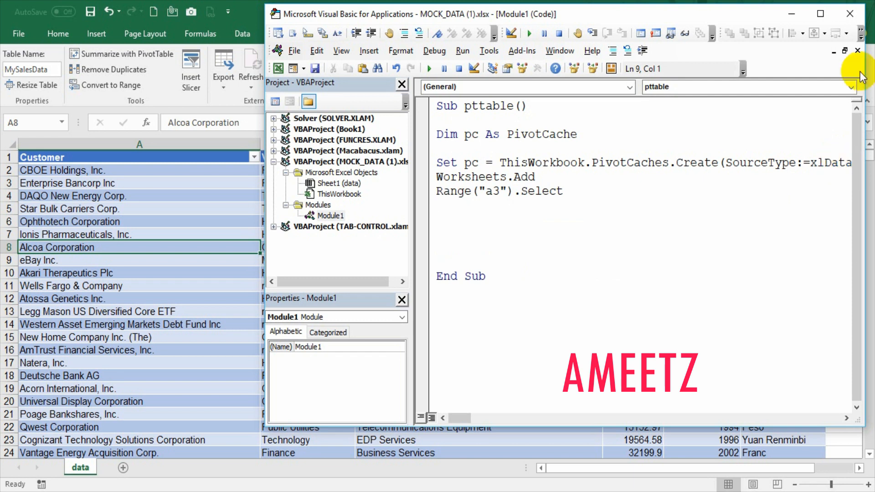
# Declare pt As PivotTable in the macro.
pyautogui.write('dim pt as piv')
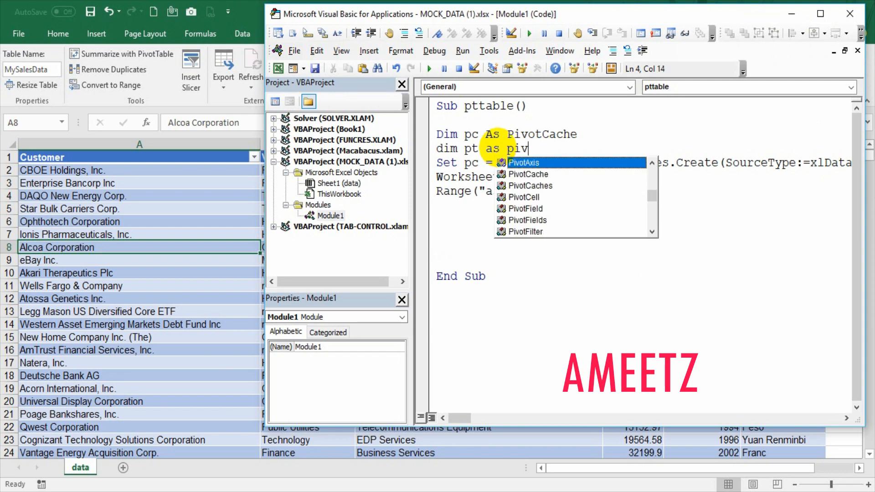
pyautogui.write('otTable')
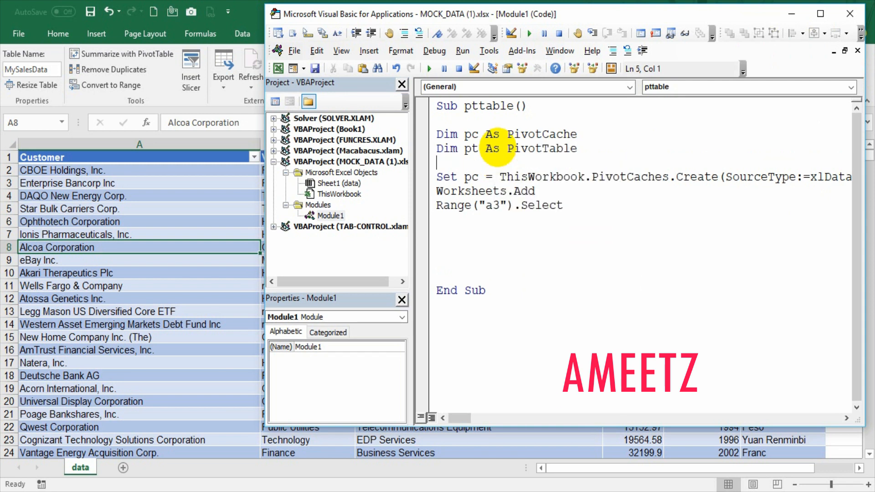
pyautogui.click(460, 248)
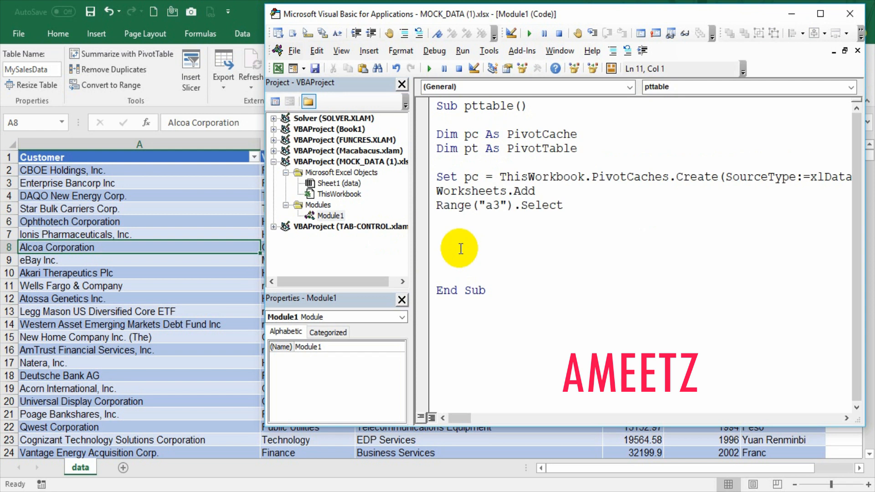
# Write Set pt = pc.CreatePivotTable(ActiveCell, "MyPivot Table").
pyautogui.write('set pc')
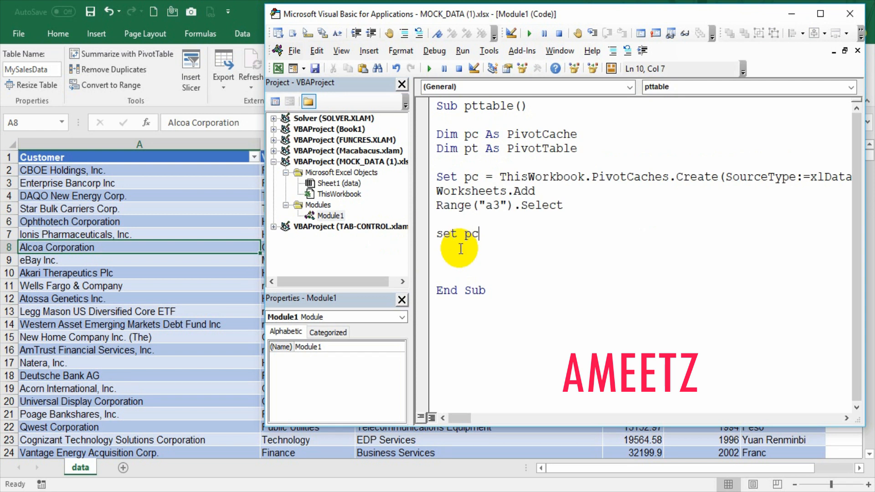
pyautogui.write('t = pc')
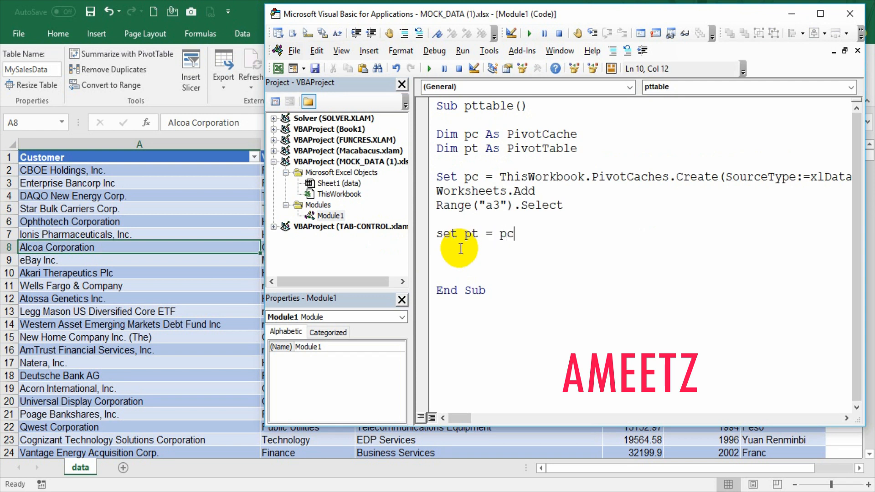
pyautogui.write('.')
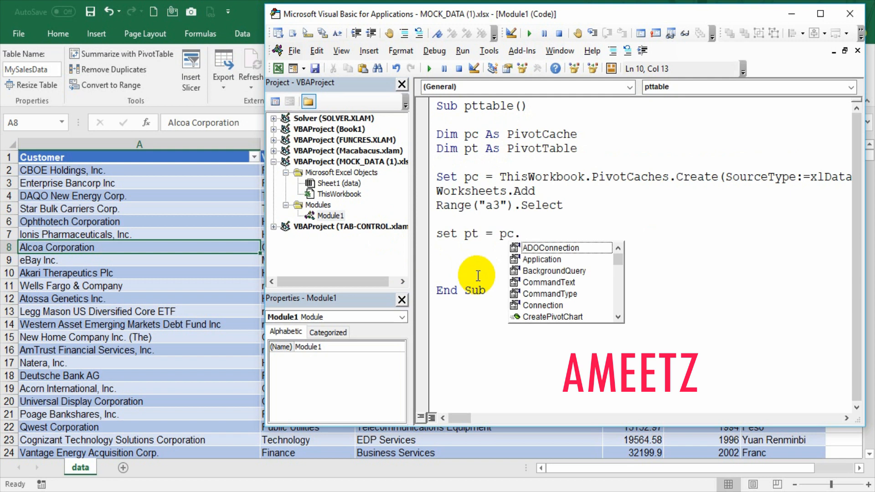
pyautogui.write('piv')
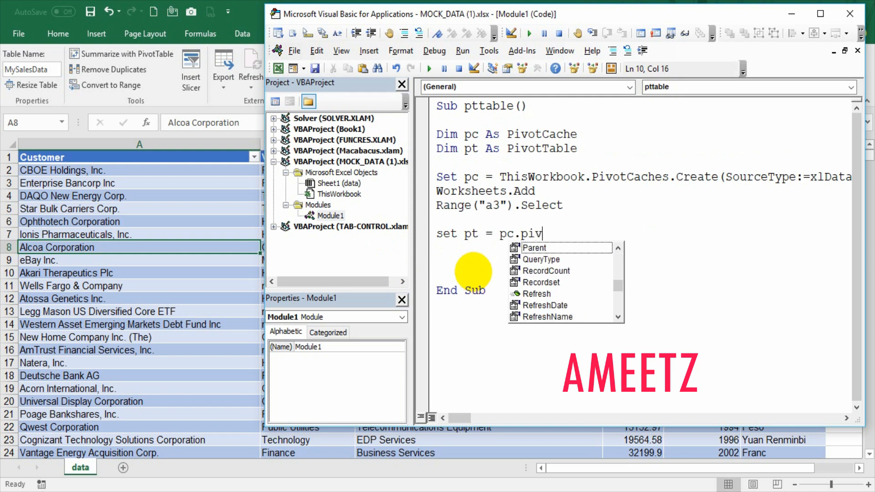
pyautogui.write('cret')
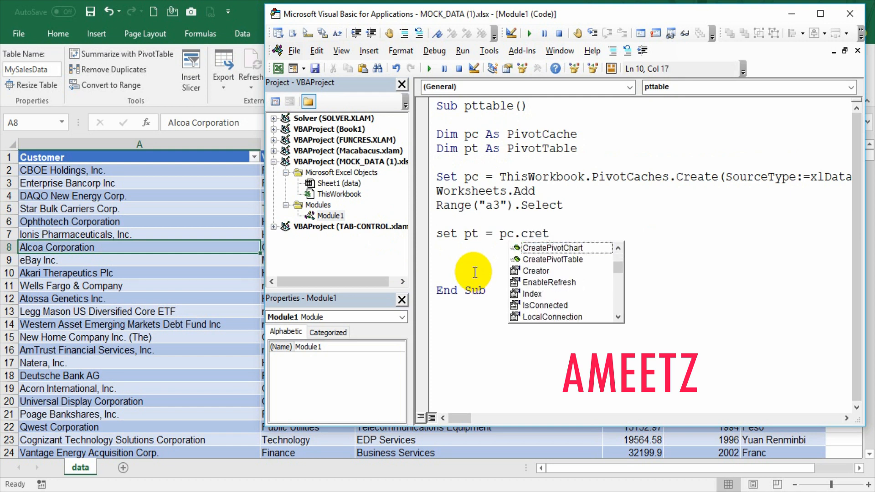
pyautogui.write('CreatePivotTable (')
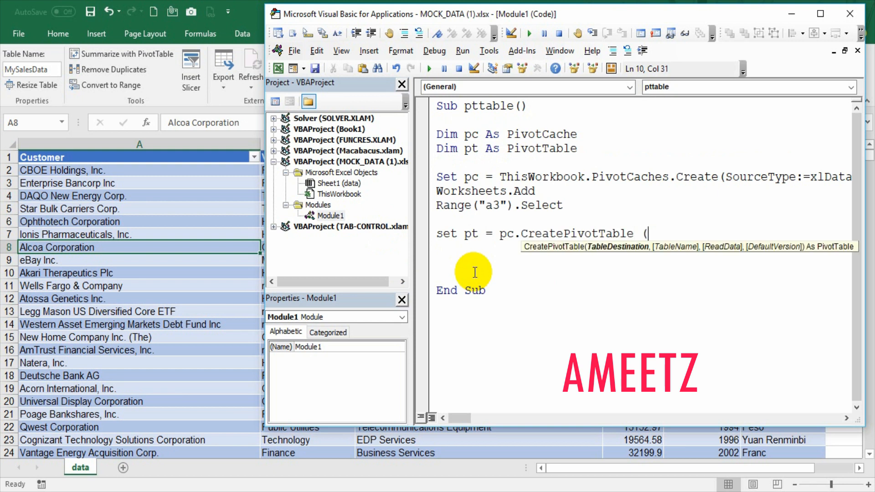
pyautogui.write('activecel')
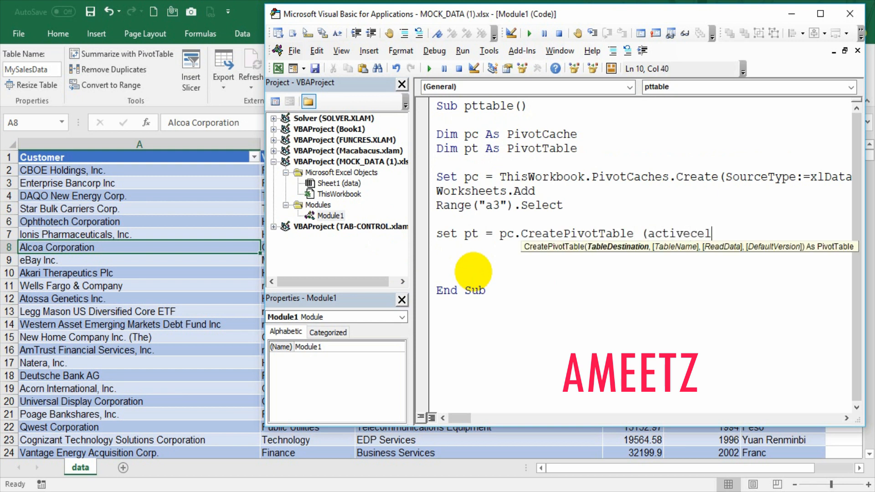
pyautogui.write('l.=')
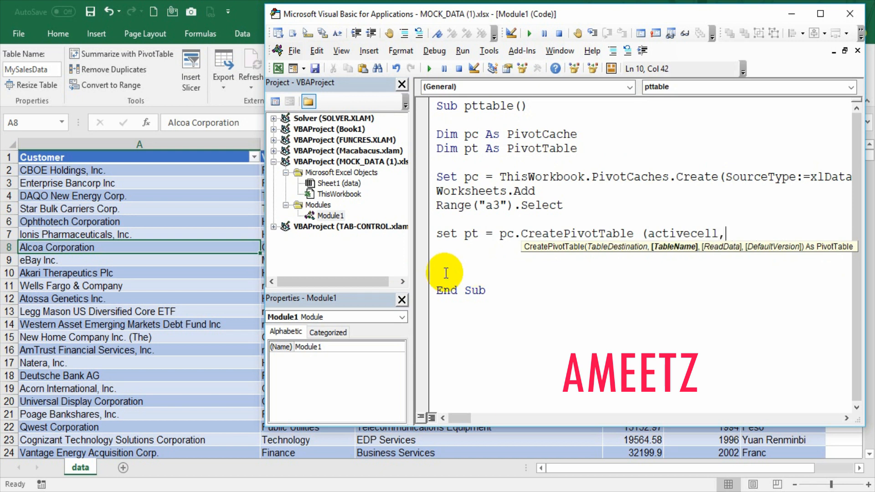
pyautogui.write('"MyP')
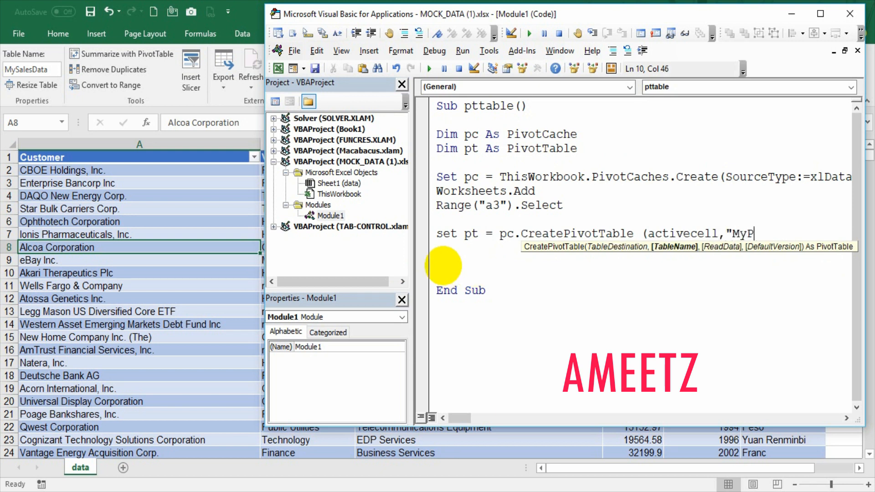
pyautogui.write('ivot Table')
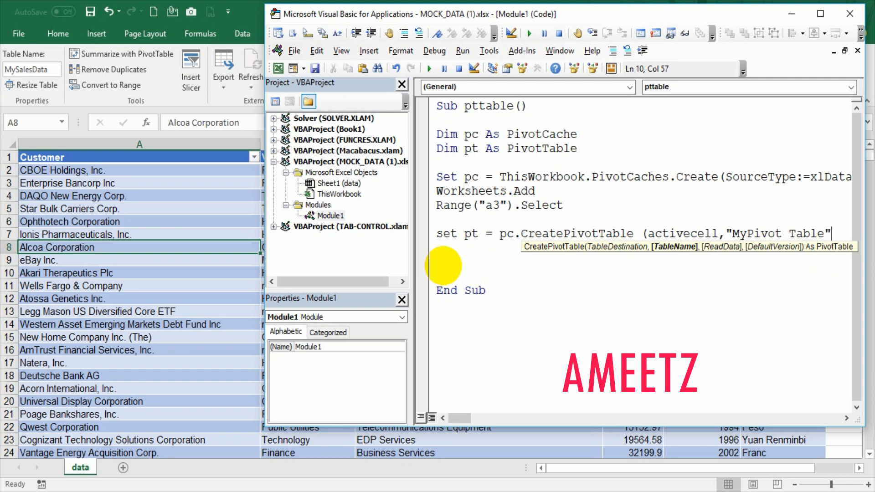
pyautogui.write(')')
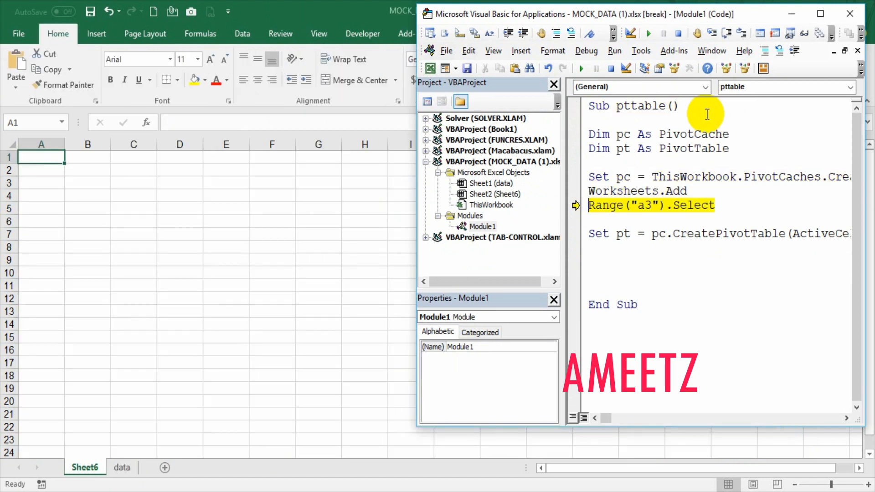
# Step through the macro with F8 so Sheet6 gets the empty MyPivot Table at A3.
pyautogui.press('F8')
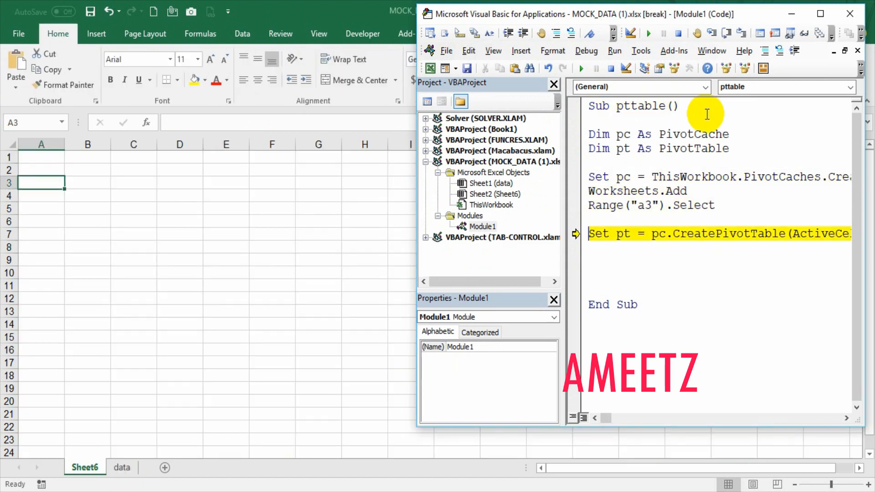
pyautogui.press('F8')
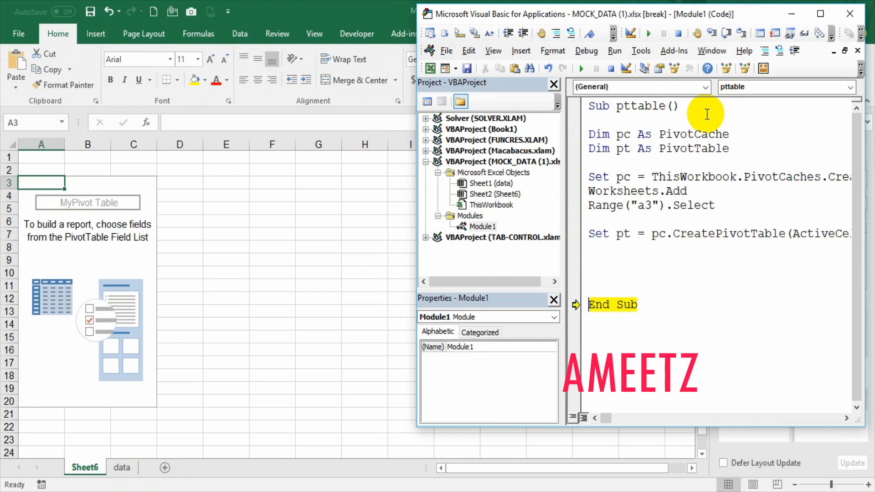
pyautogui.moveTo(217, 354)
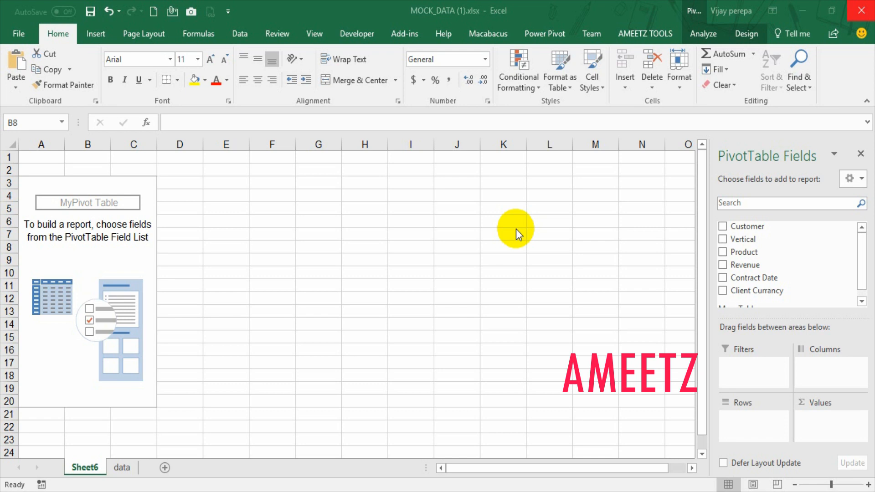
pyautogui.moveTo(420, 353)
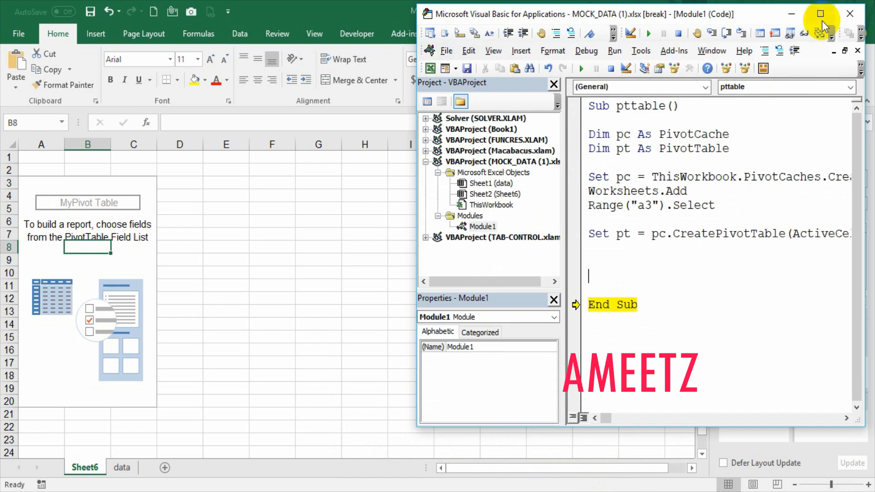
# Declare pf As PivotField and set pf = pt.PivotFields("Customer").
pyautogui.click(822, 14)
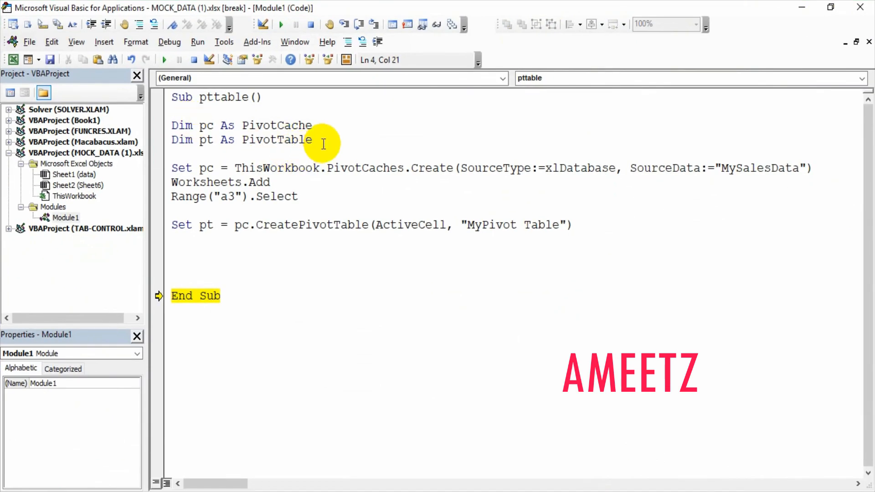
pyautogui.write('dim pf as PivotField')
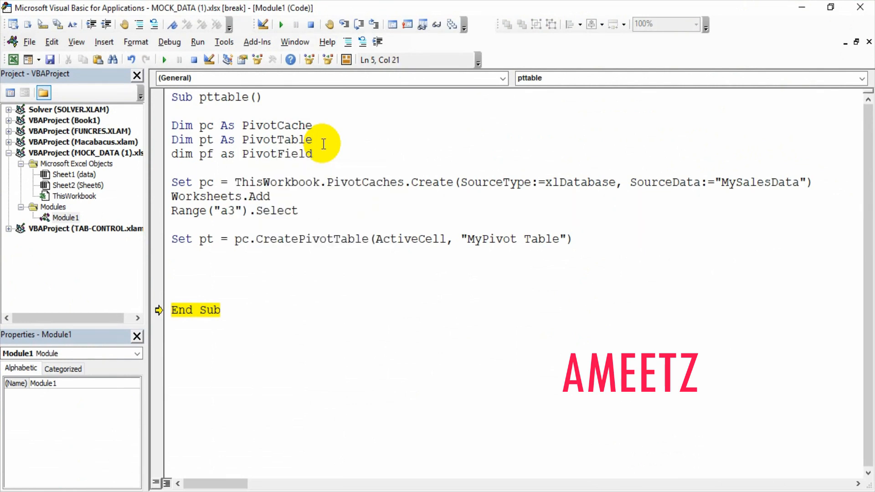
pyautogui.write('set')
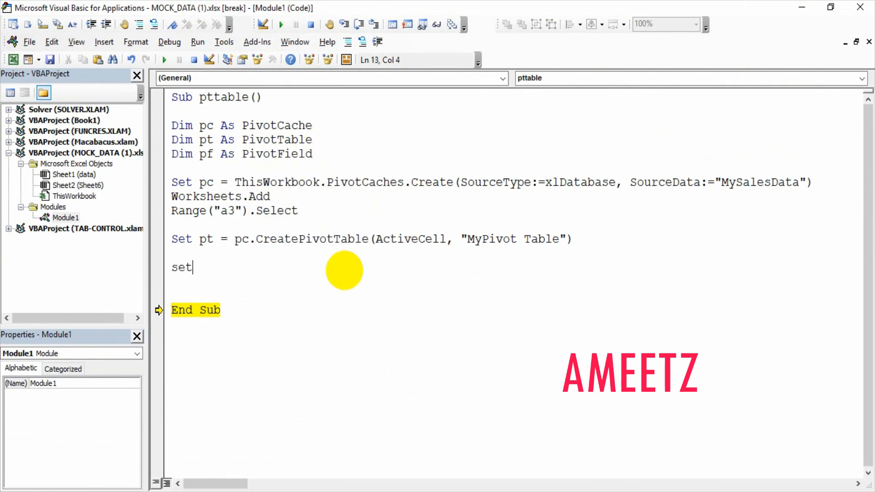
pyautogui.write('pf')
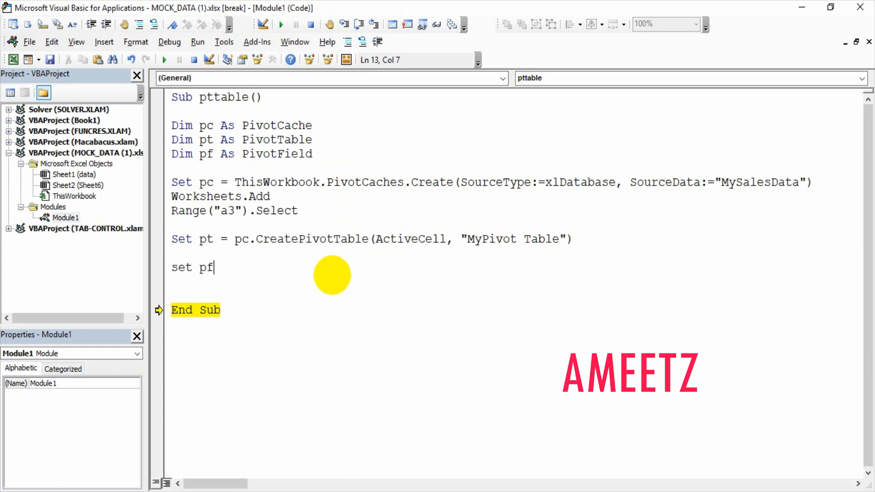
pyautogui.write('= pt.')
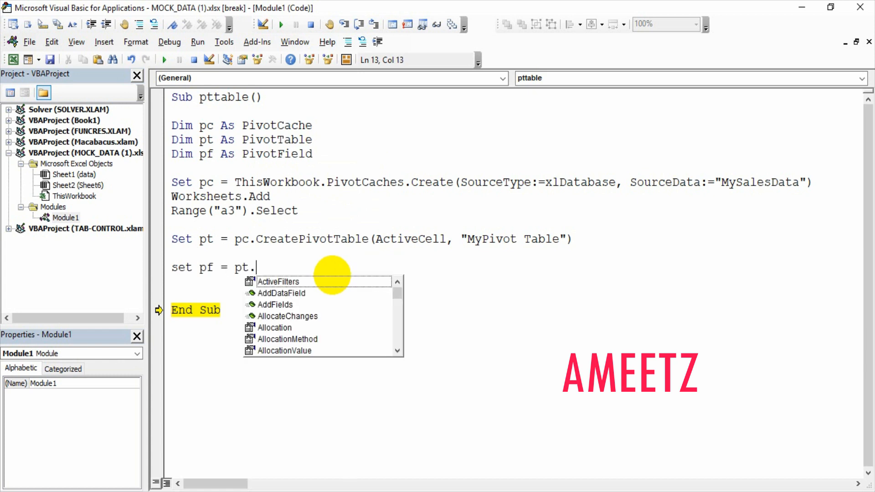
pyautogui.write('piv')
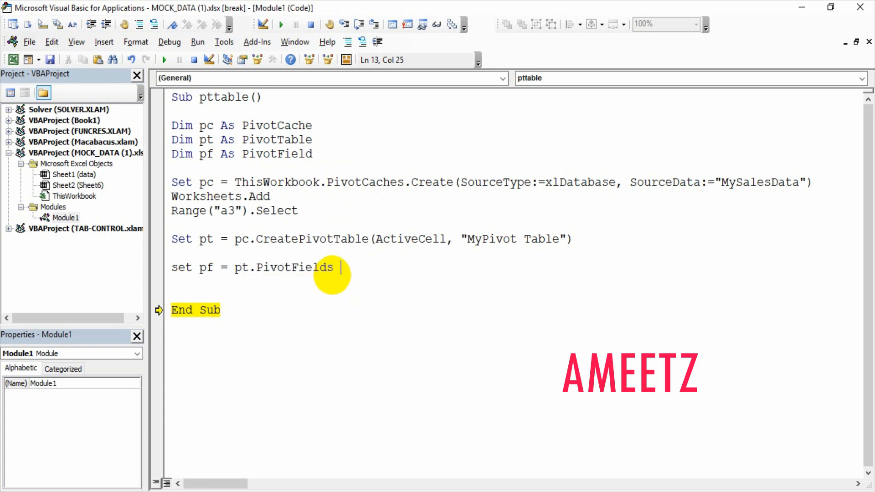
pyautogui.write('("C')
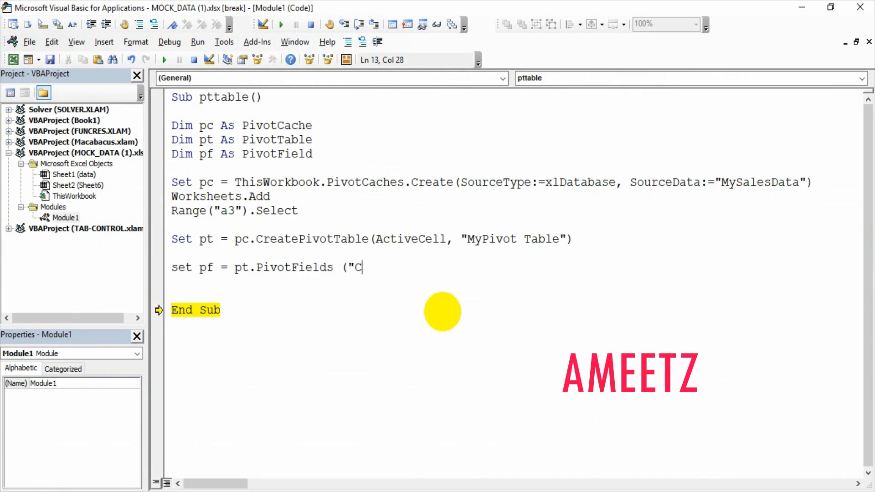
pyautogui.write('ustomer")')
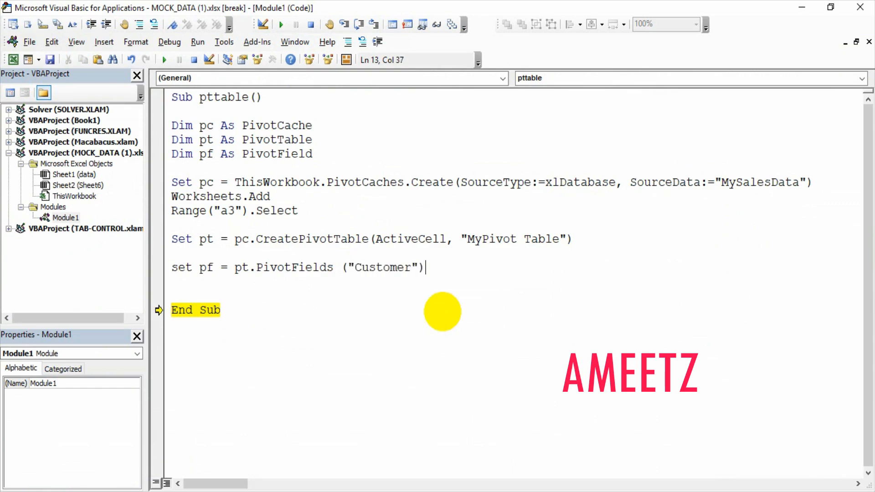
# Set pf.Orientation = xlRowField to place Customer in the rows.
pyautogui.write('pl')
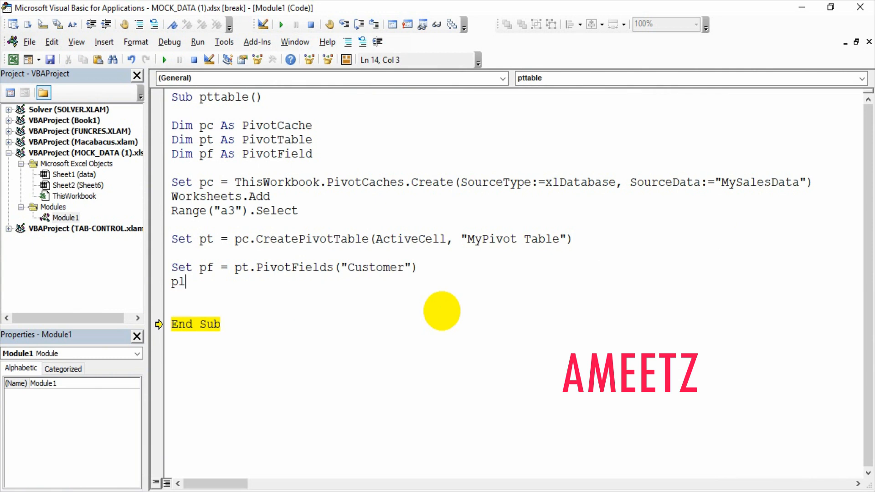
pyautogui.write('f.ori')
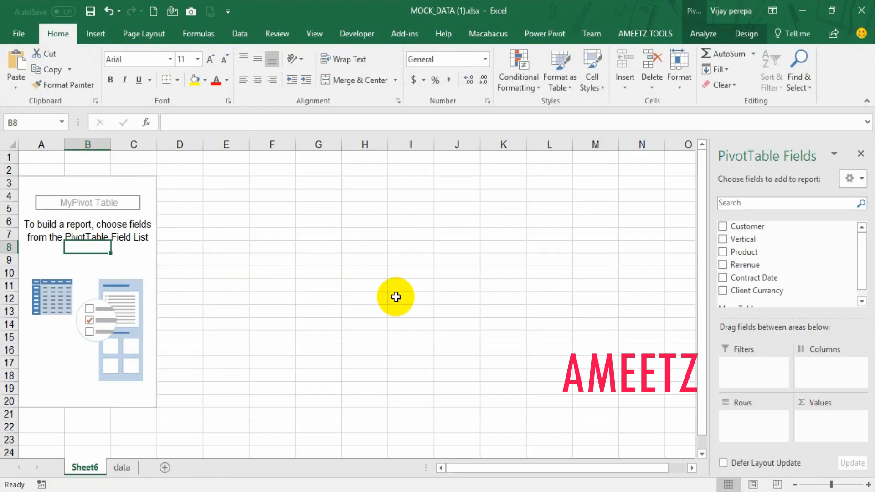
pyautogui.moveTo(742, 419)
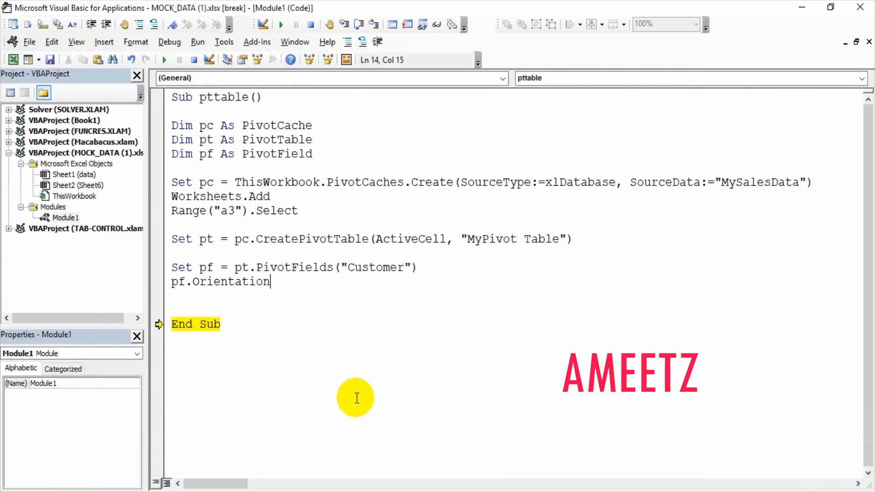
pyautogui.write('= xlRowField')
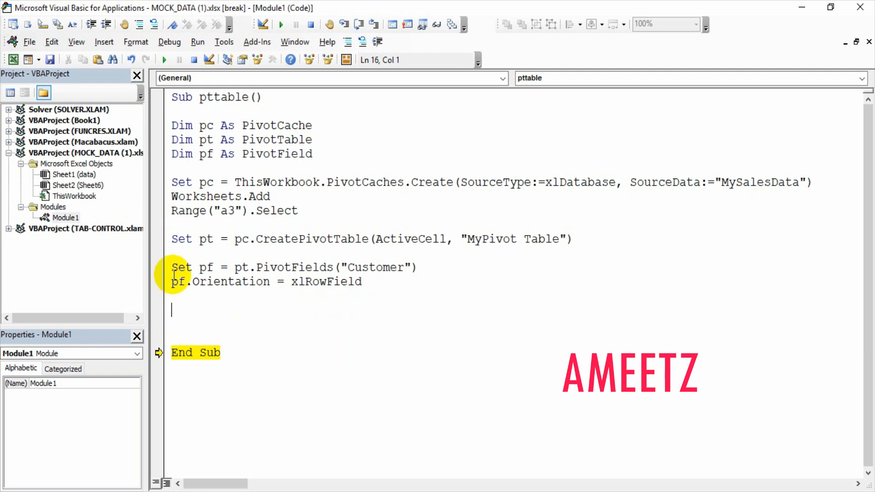
# Reuse the Customer block to make Vertical an xlPageField filter.
pyautogui.moveTo(173, 267); pyautogui.dragTo(363, 282)
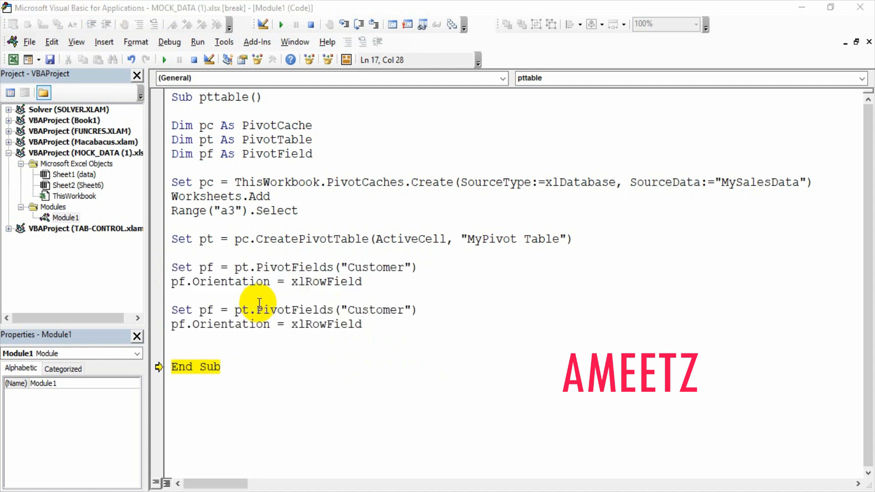
pyautogui.moveTo(352, 324)
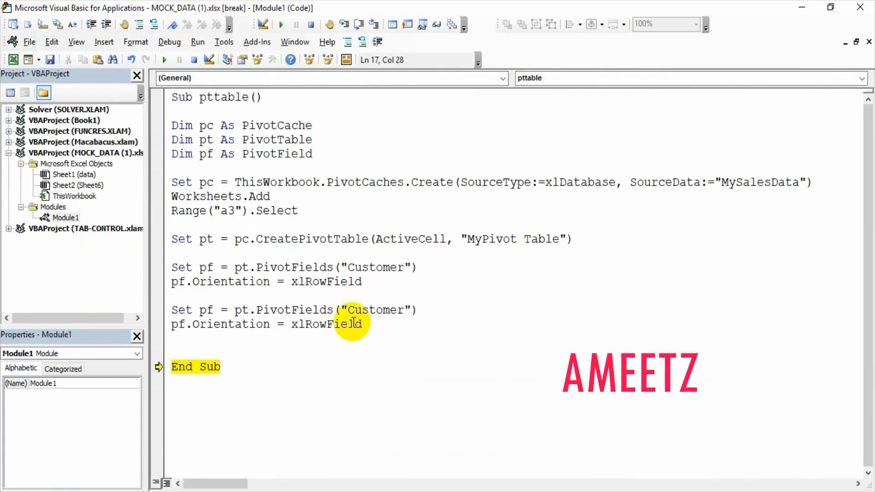
pyautogui.write('Ve')
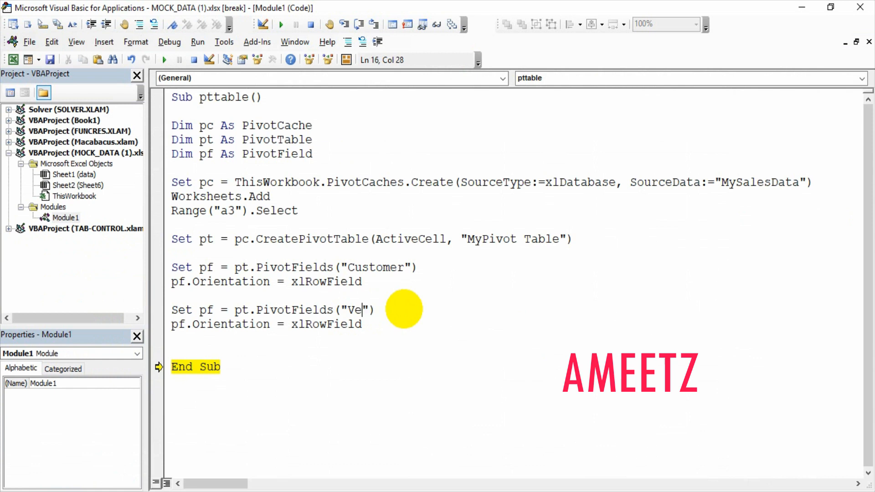
pyautogui.write('rtical')
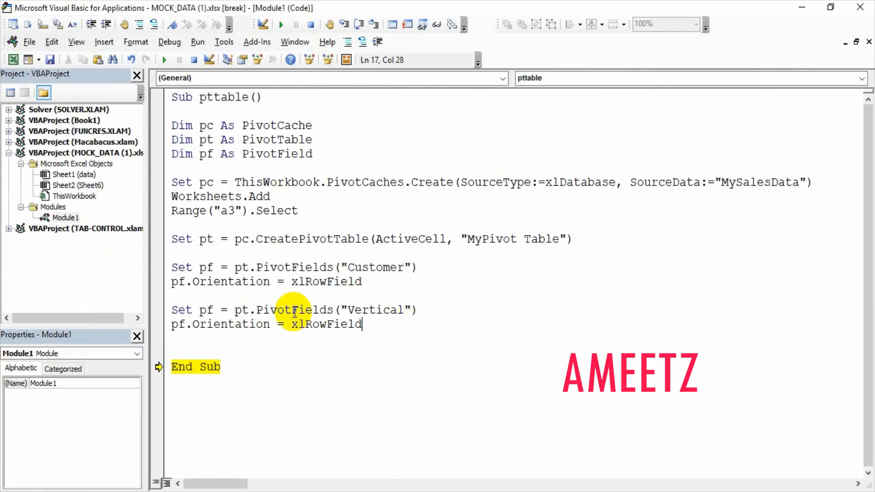
pyautogui.moveTo(283, 341)
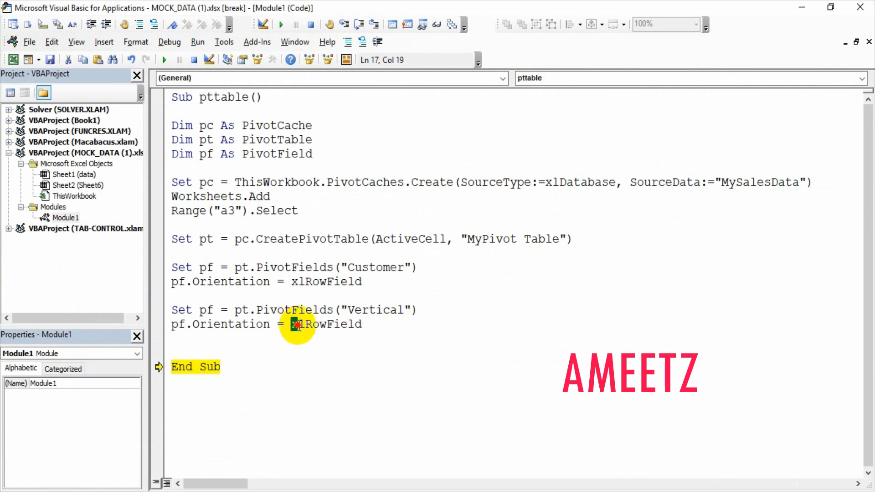
pyautogui.press('Backspace')
pyautogui.write('Page')
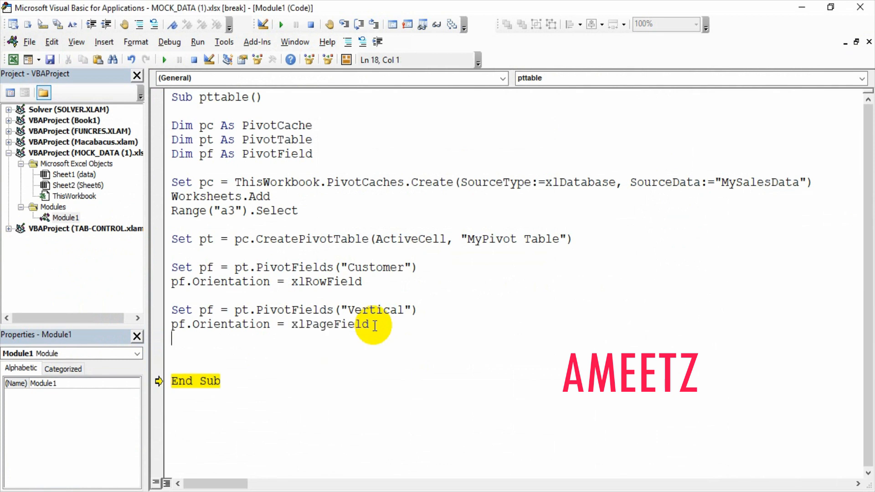
# Paste two more field blocks and rename them to Product (xlColumnField) and Revenue.
pyautogui.write('Set pf = pt.PivotFields("Customer")')
pyautogui.write('pf.Orientation = xlRowField')
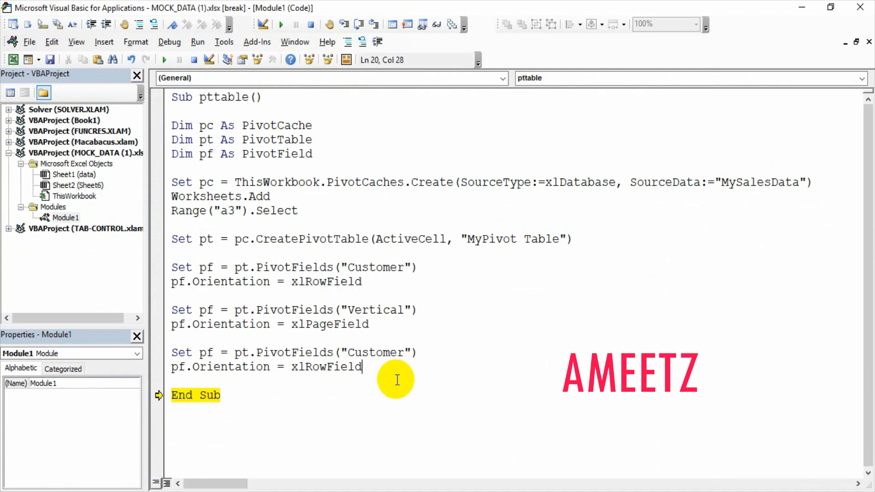
pyautogui.doubleClick(373, 352)
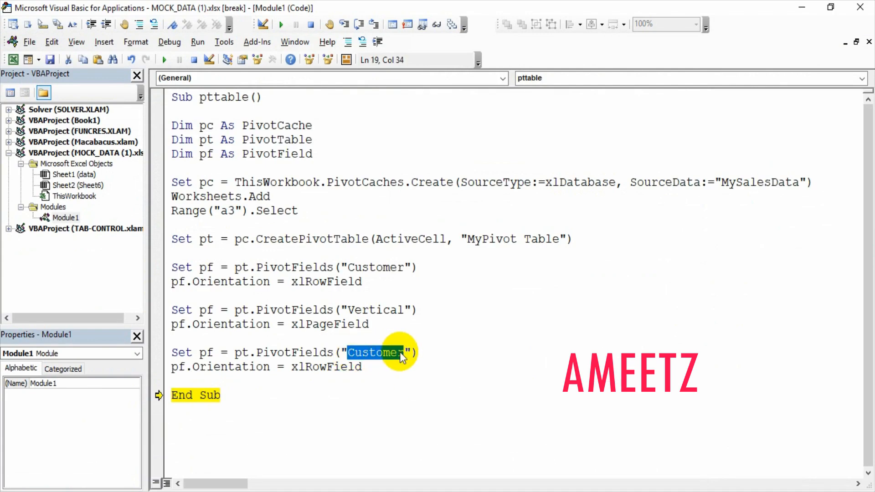
pyautogui.write('Pro')
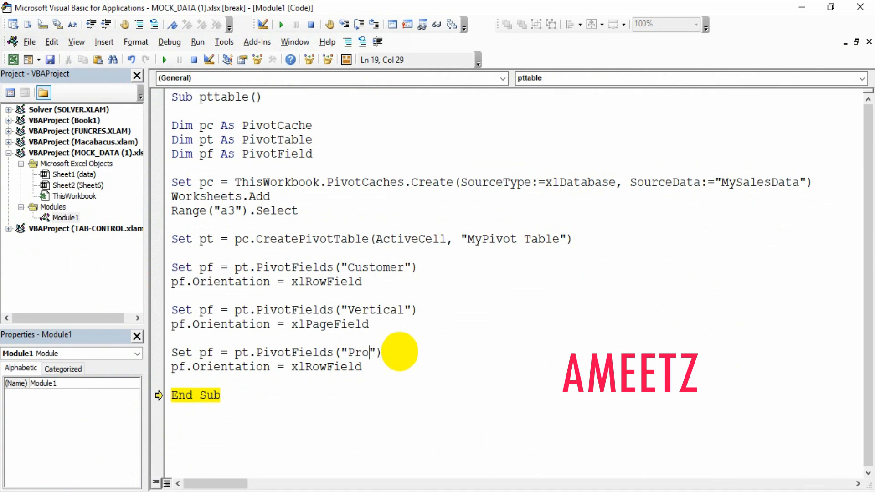
pyautogui.write('duct')
pyautogui.click(269, 367)
pyautogui.write('Column')
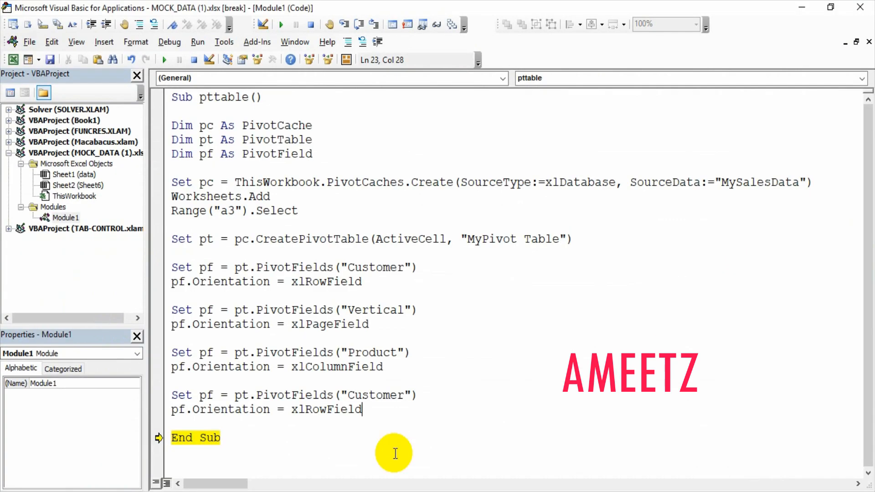
pyautogui.doubleClick(374, 394)
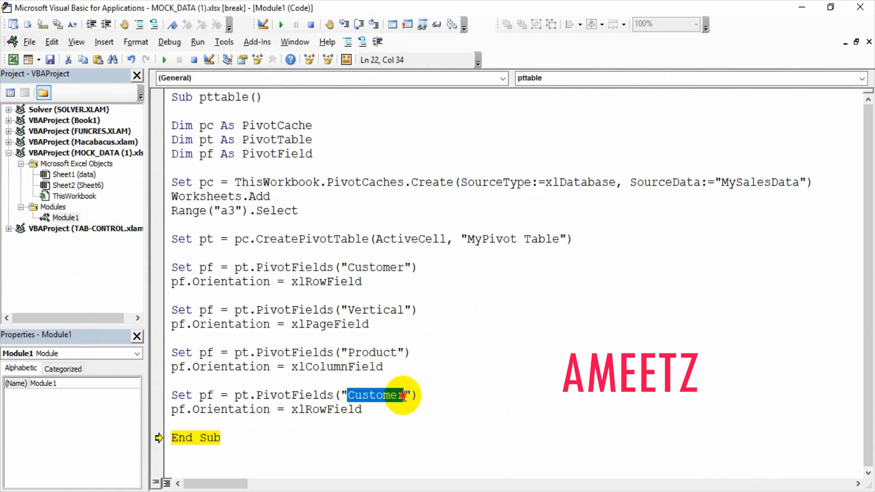
pyautogui.write('Revenu')
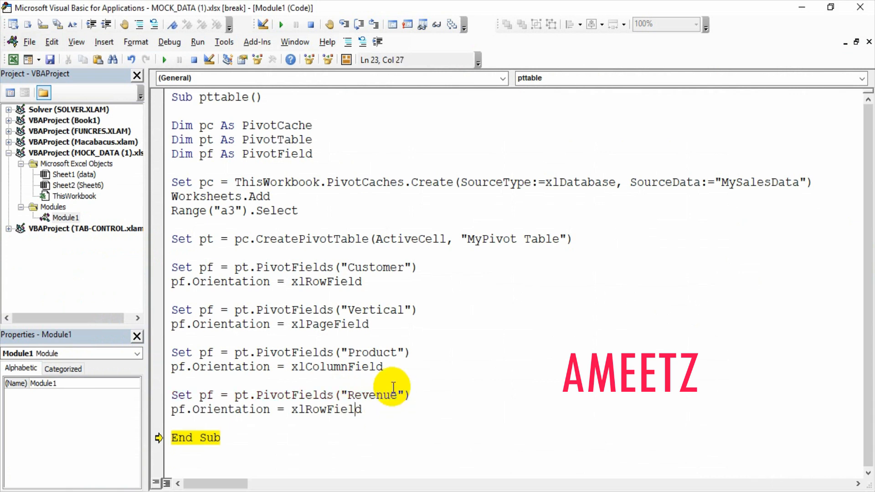
pyautogui.doubleClick(315, 409)
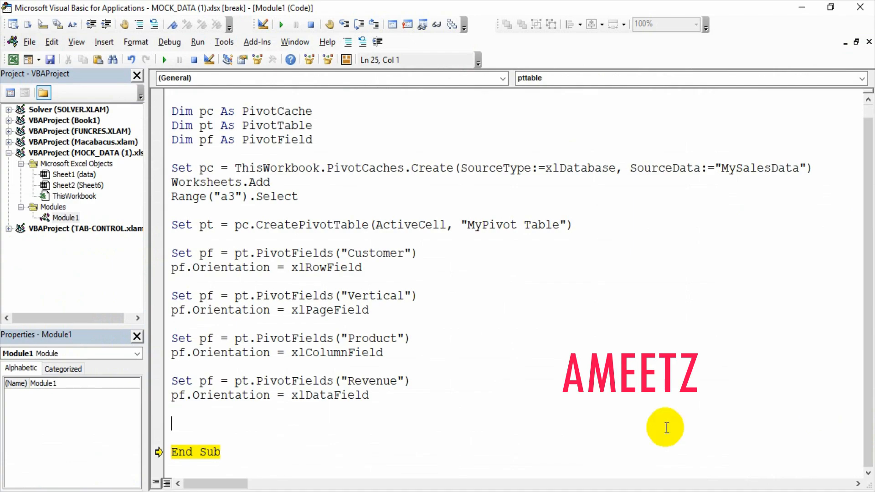
pyautogui.moveTo(522, 444)
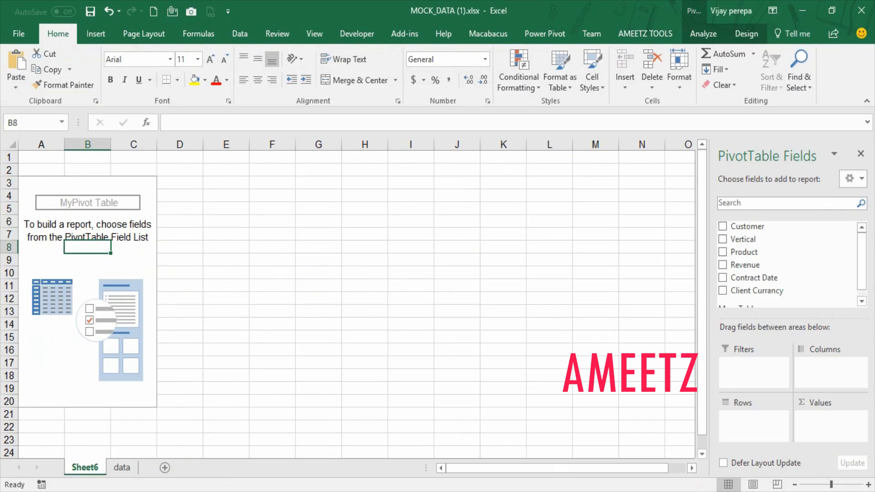
pyautogui.moveTo(844, 422)
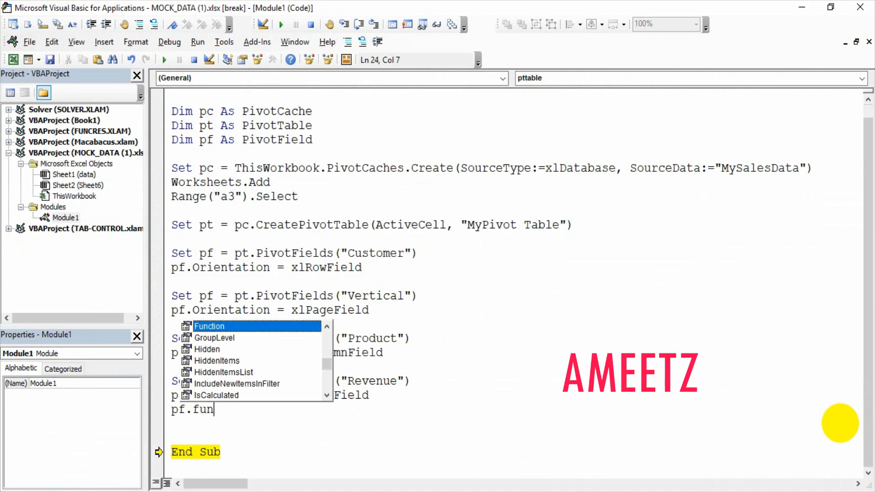
# Add pf.Function = xlSum so the Revenue data field is summed.
pyautogui.write('ction =')
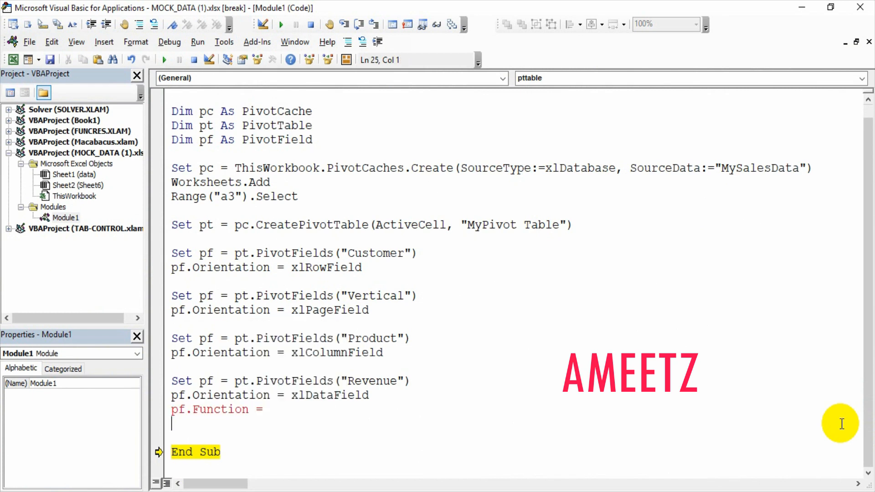
pyautogui.write('x')
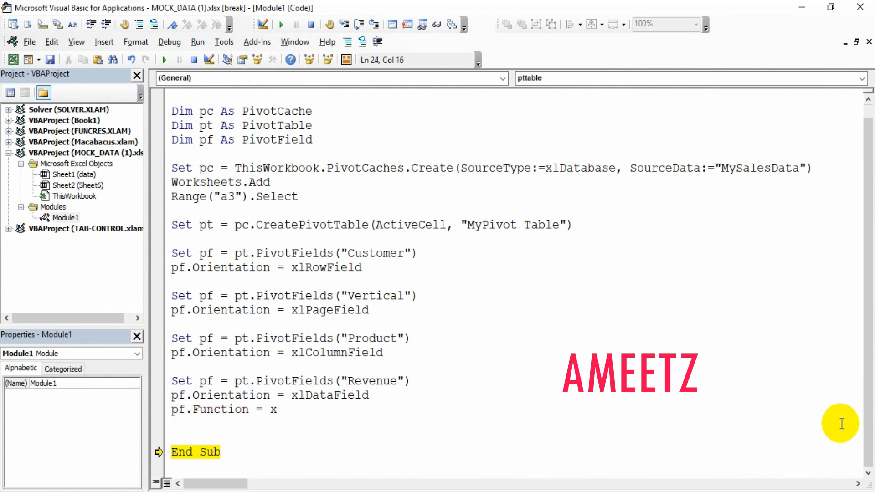
pyautogui.write('lSum')
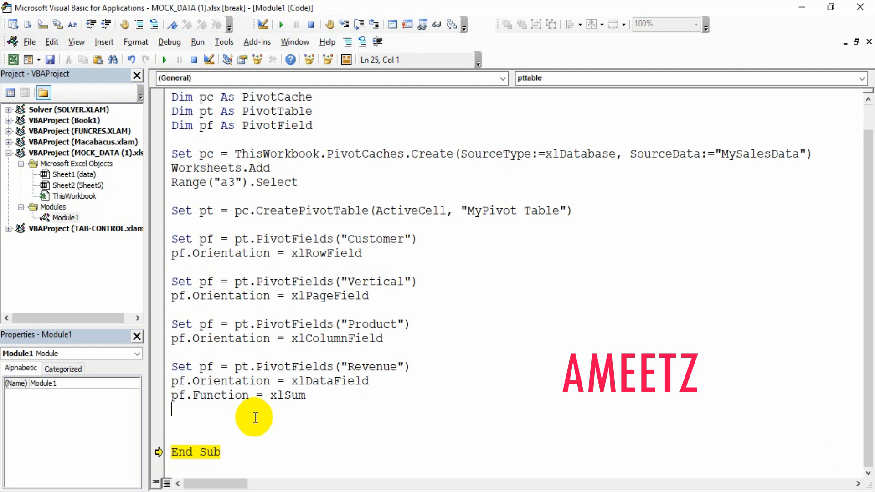
pyautogui.moveTo(434, 379)
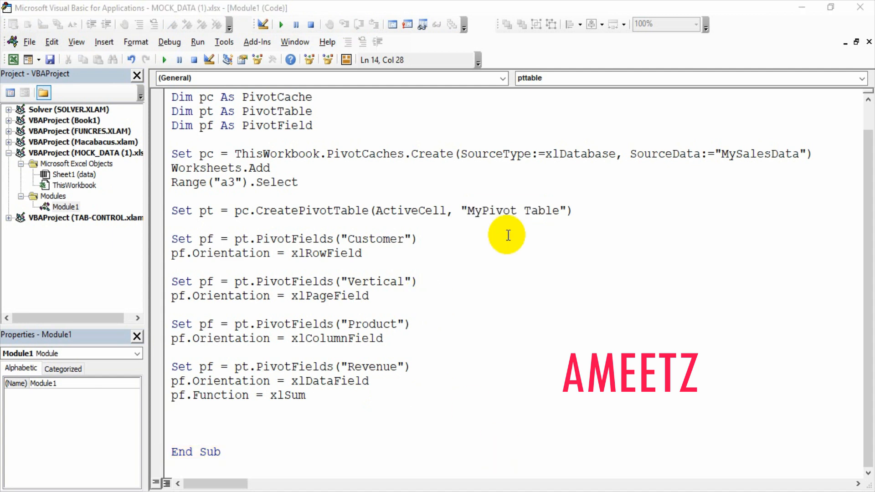
pyautogui.moveTo(512, 322)
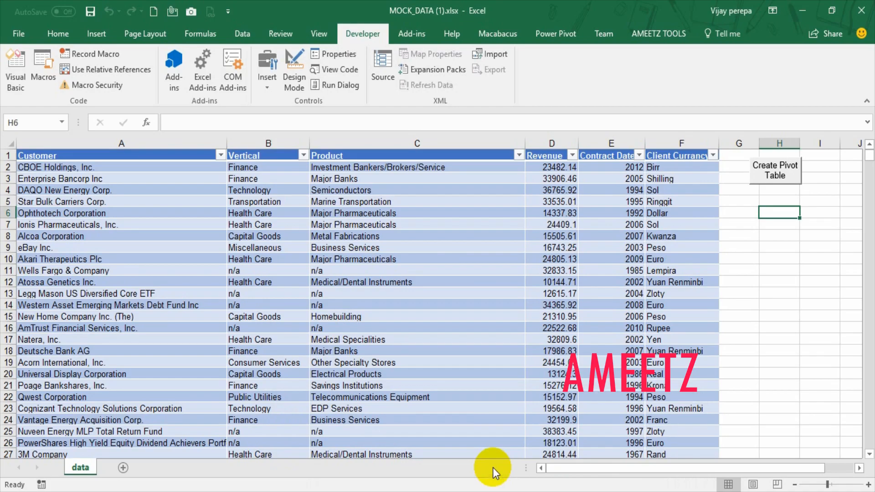
pyautogui.moveTo(785, 185)
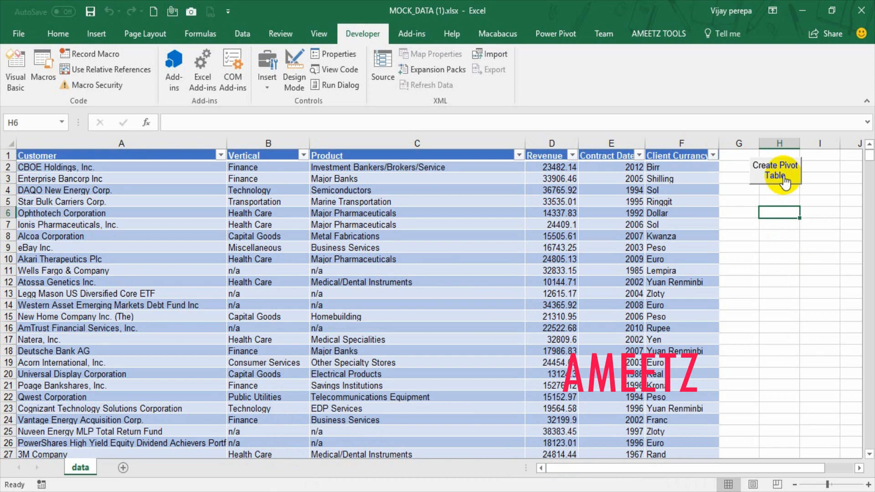
# Run the macro from the Create Pivot Table button to build the pivot table sheet.
pyautogui.click(774, 170)
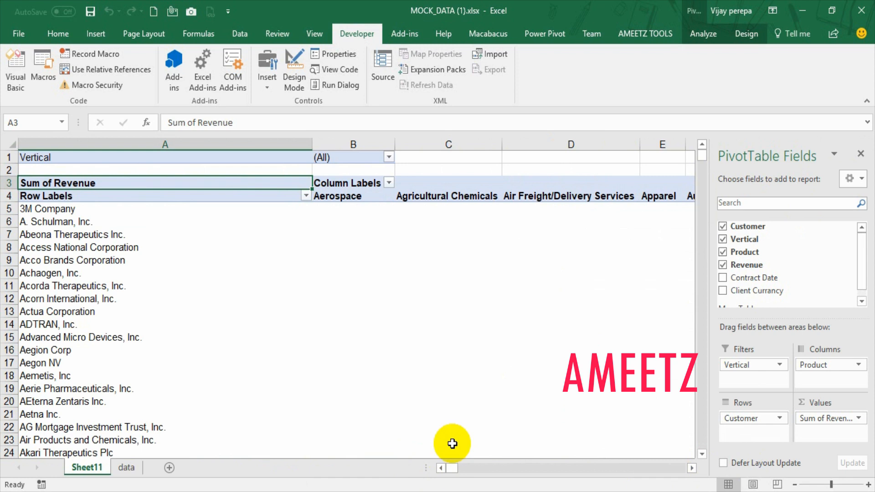
pyautogui.moveTo(452, 444)
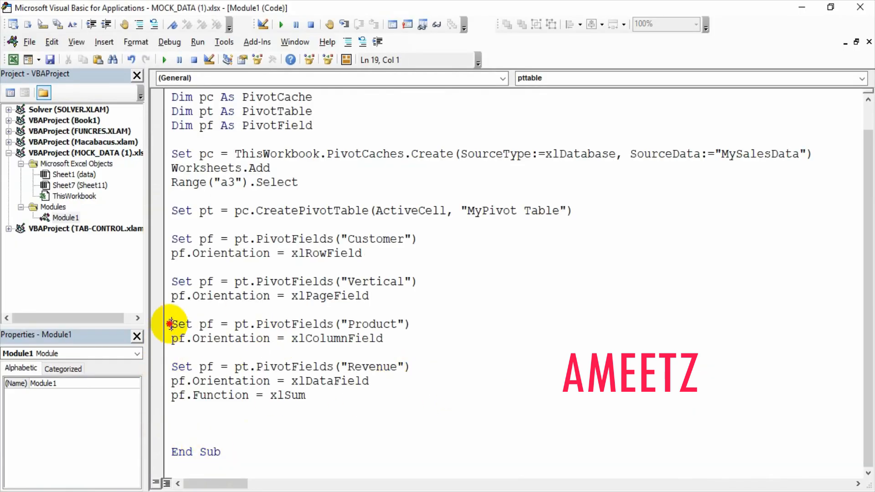
# Comment out the two lines that add Product as a pivot column field.
pyautogui.moveTo(172, 324); pyautogui.dragTo(384, 338)
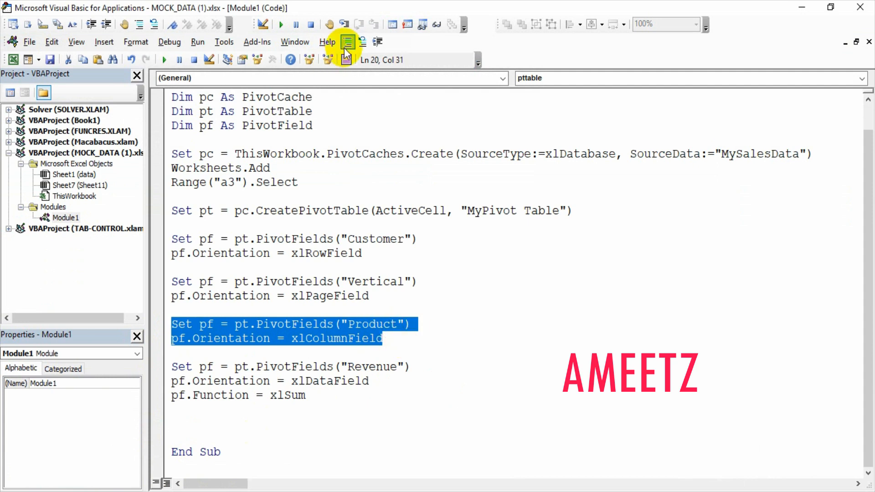
pyautogui.click(347, 41)
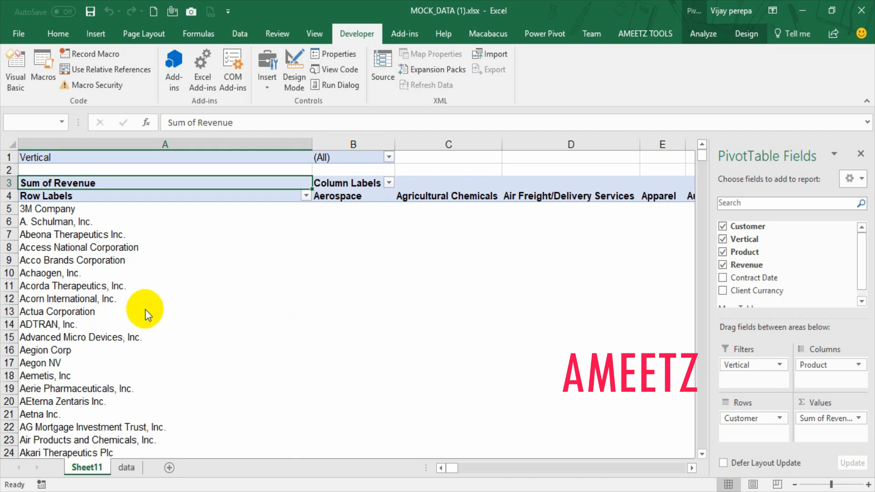
# Run the Create Pivot Table button twice from the data sheet, producing customer revenue totals without Product columns.
pyautogui.click(126, 468)
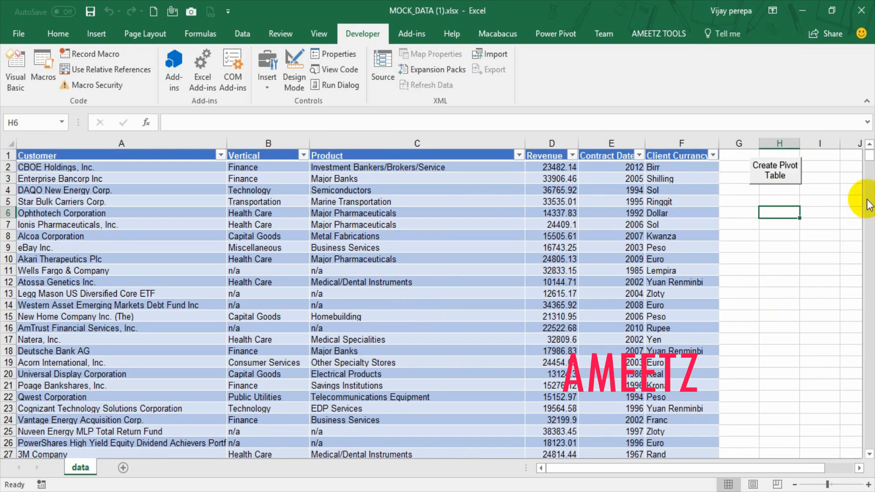
pyautogui.click(775, 170)
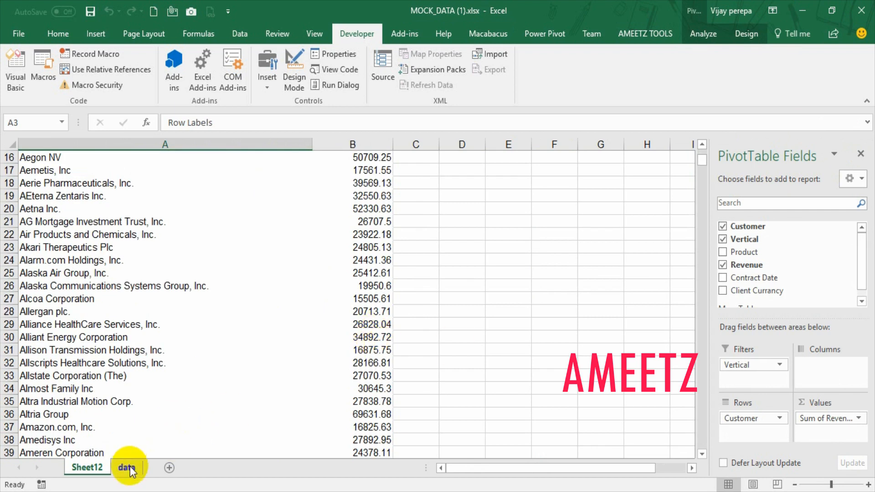
pyautogui.click(127, 467)
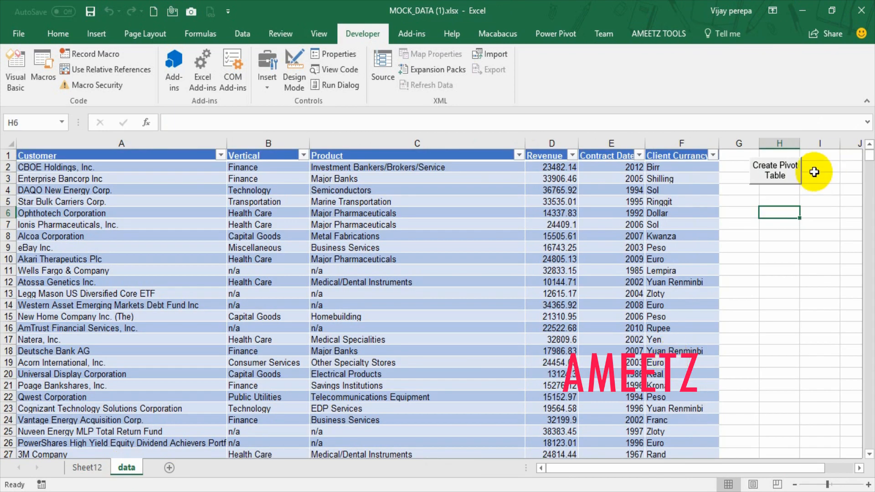
pyautogui.click(775, 170)
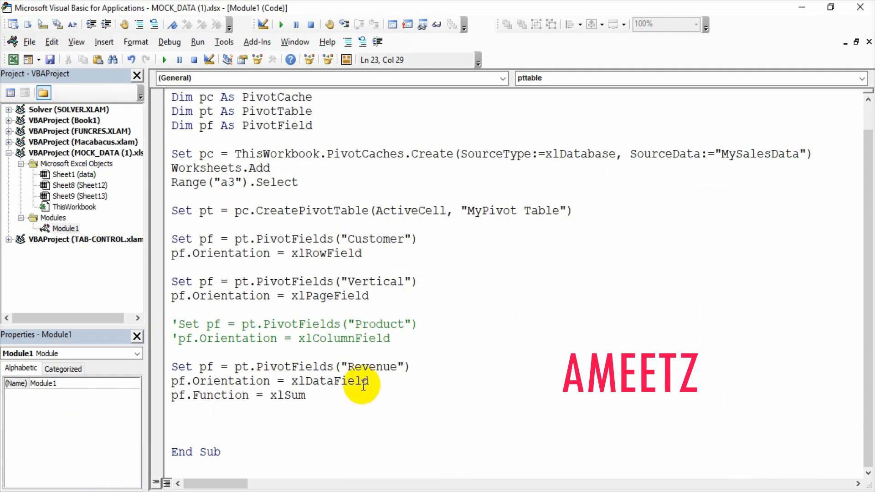
pyautogui.moveTo(596, 297)
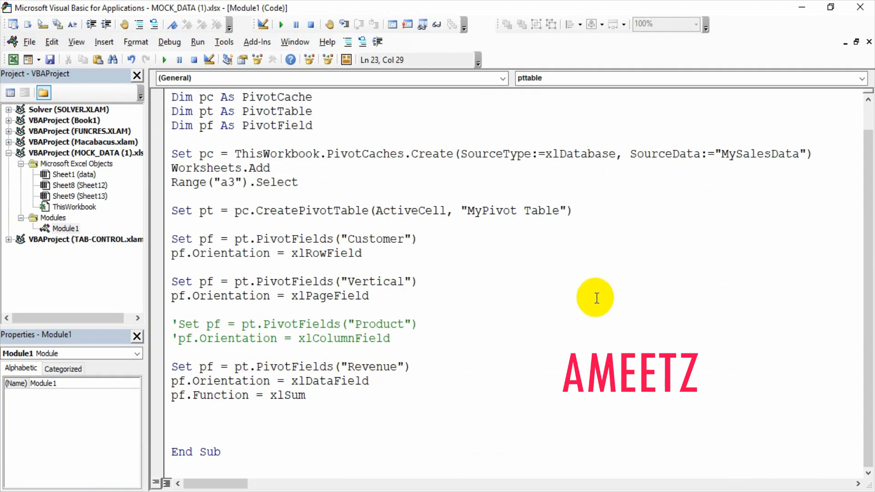